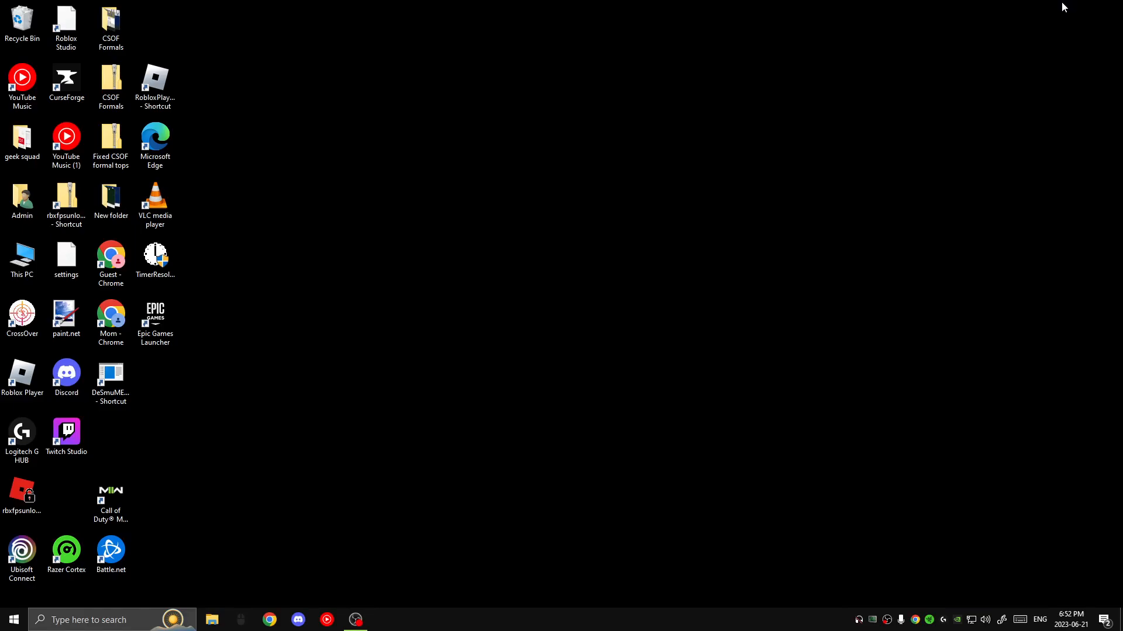
pyautogui.moveTo(611, 253)
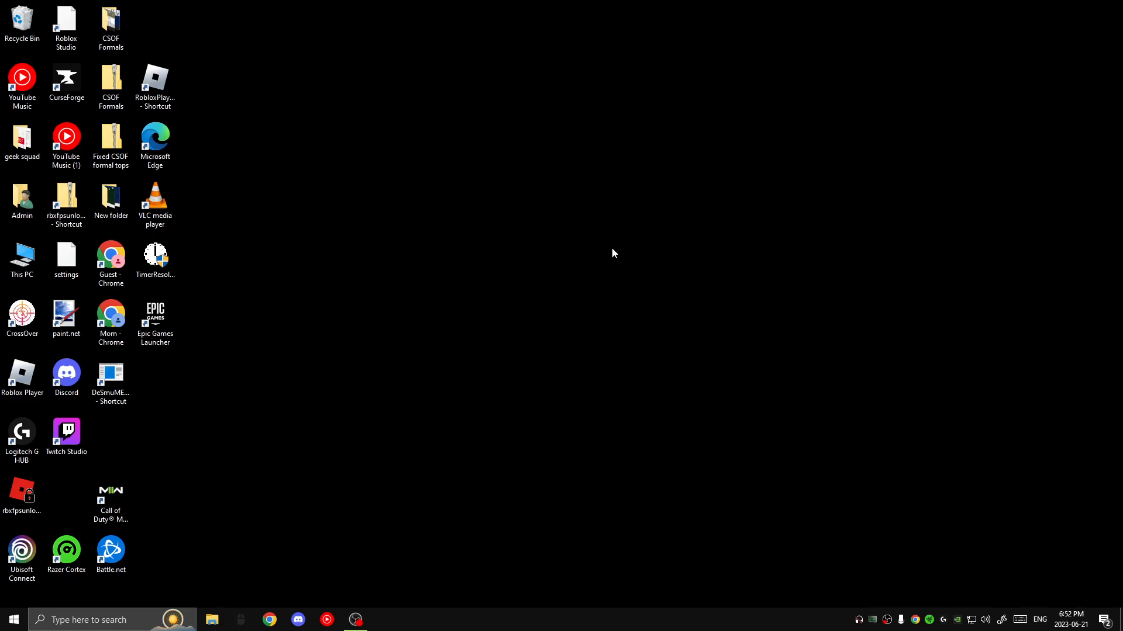
pyautogui.moveTo(372, 305)
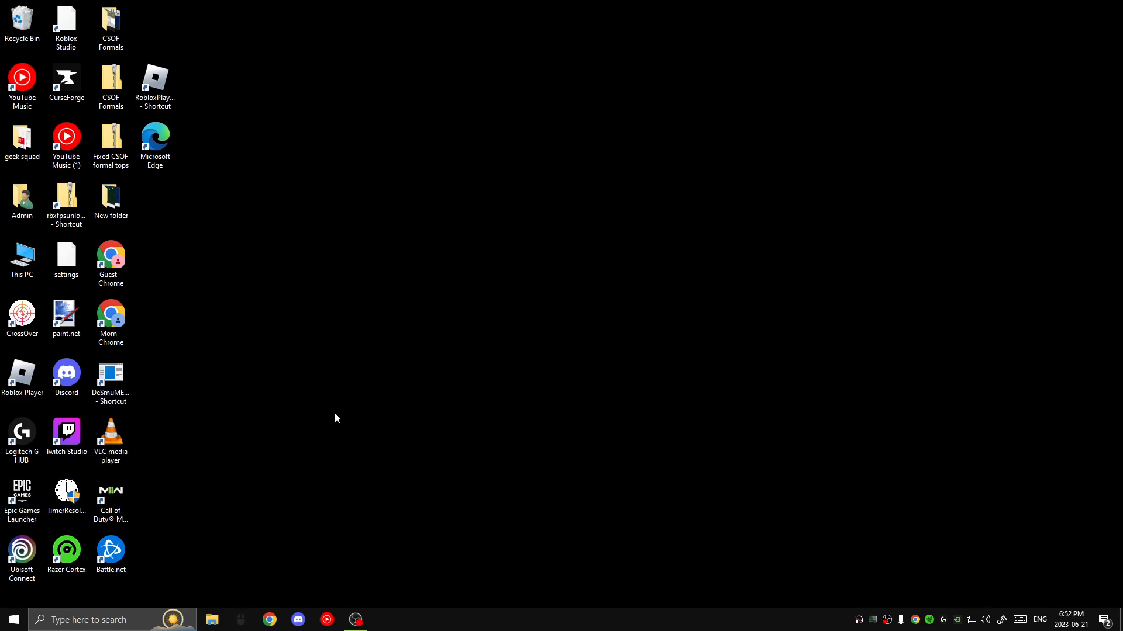
# Remove the Microsoft Edge shortcut from the desktop via its context menu.
pyautogui.rightClick(154, 139)
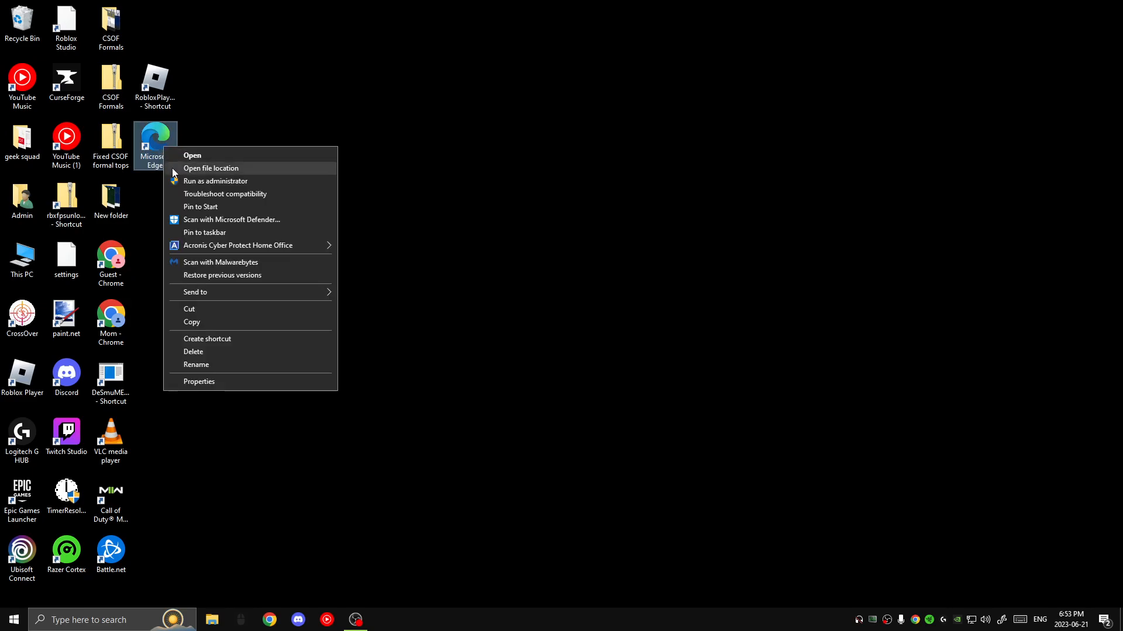
pyautogui.click(352, 301)
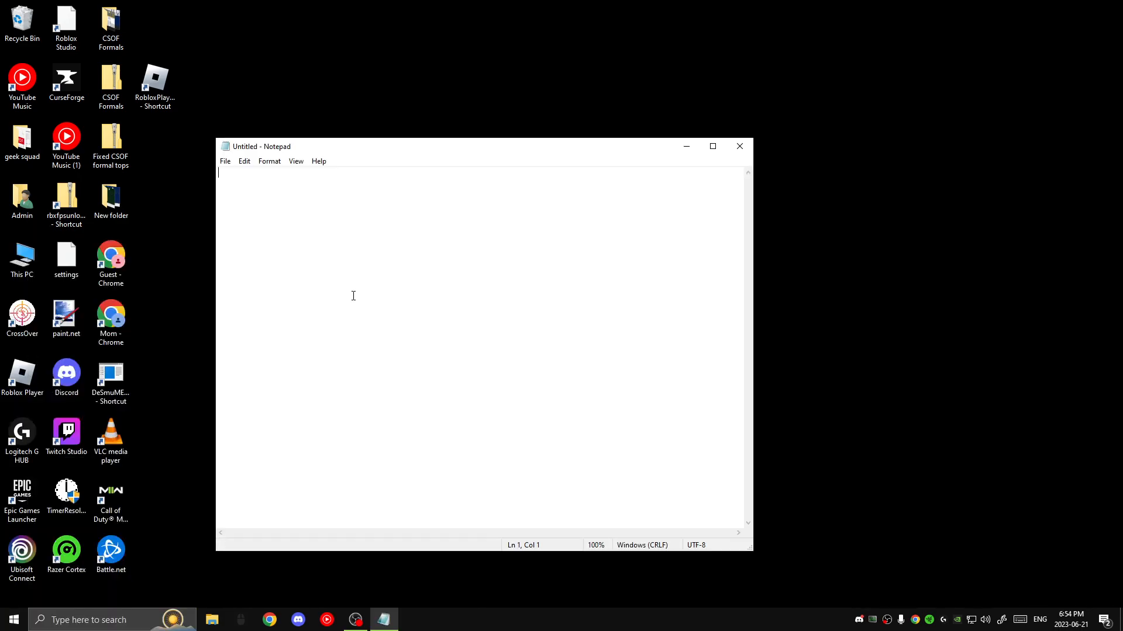
pyautogui.moveTo(277, 232)
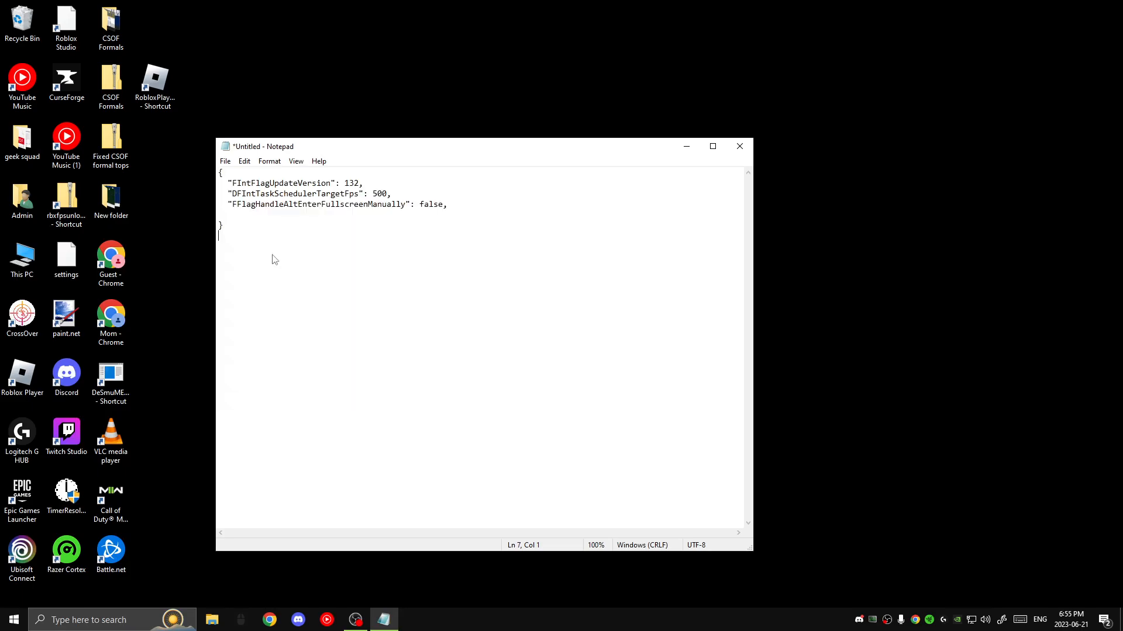
pyautogui.moveTo(239, 238)
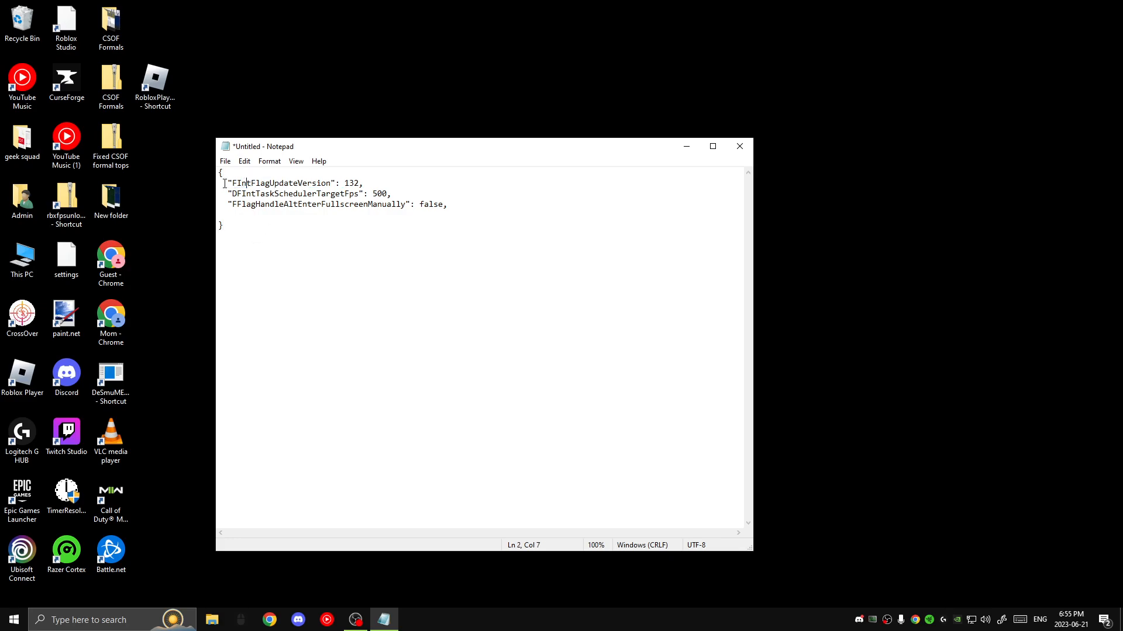
# Check the DFIntTaskSchedulerTargetFps 500 flag in the pasted JSON and move to the document end.
pyautogui.doubleClick(294, 193)
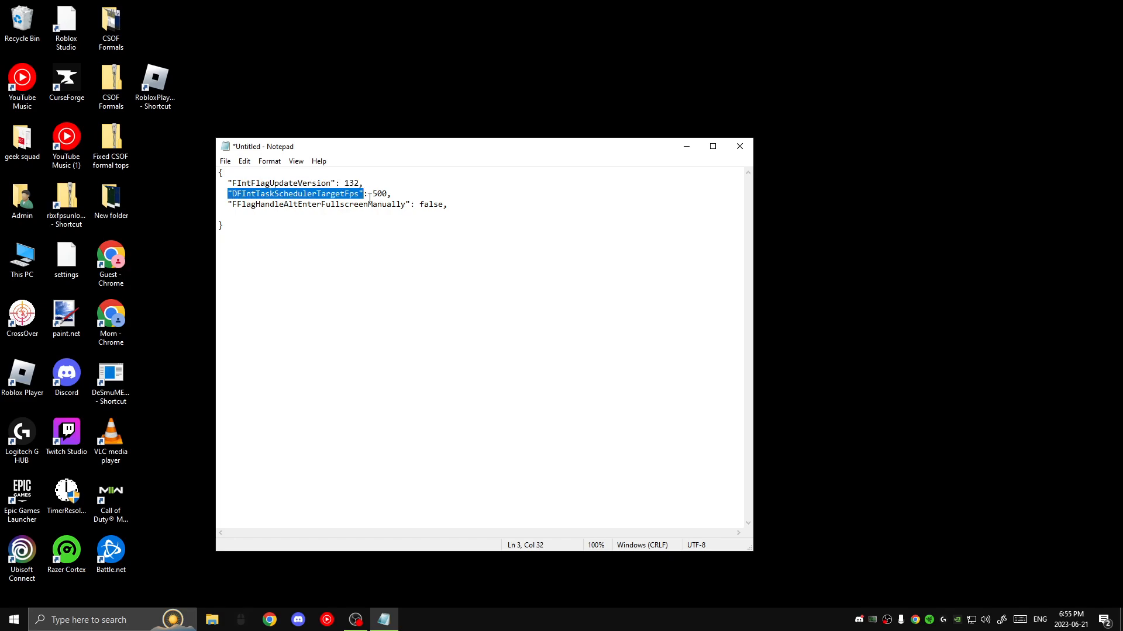
pyautogui.click(363, 183)
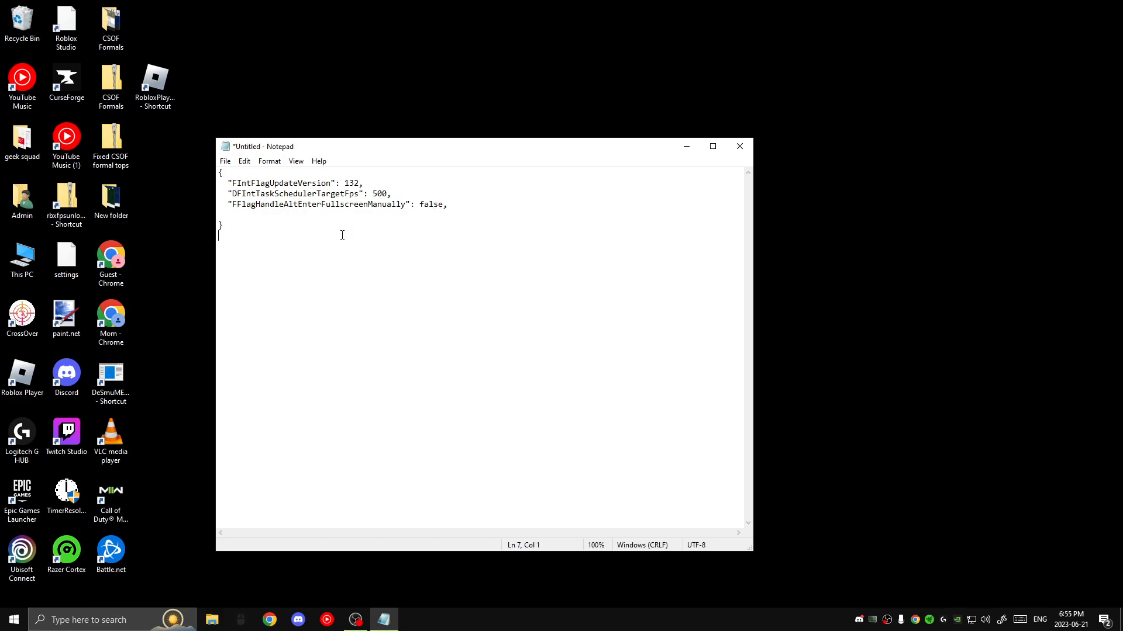
pyautogui.click(239, 208)
pyautogui.write('ClientAppSettings.')
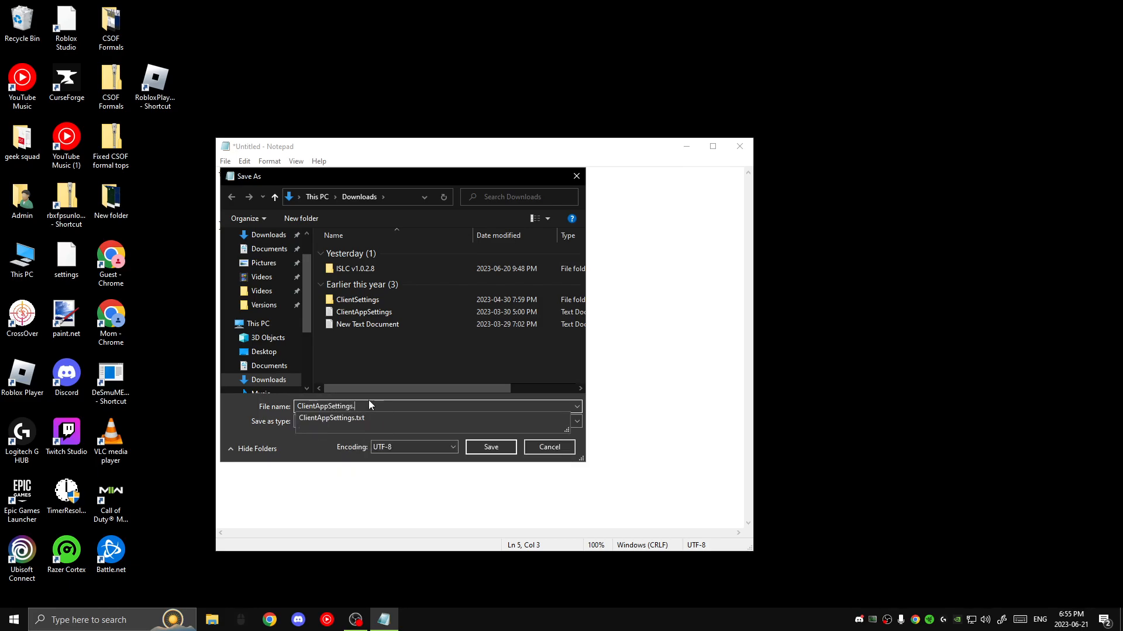
# Save the flags as ClientAppSettings.json in Downloads.
pyautogui.write('json')
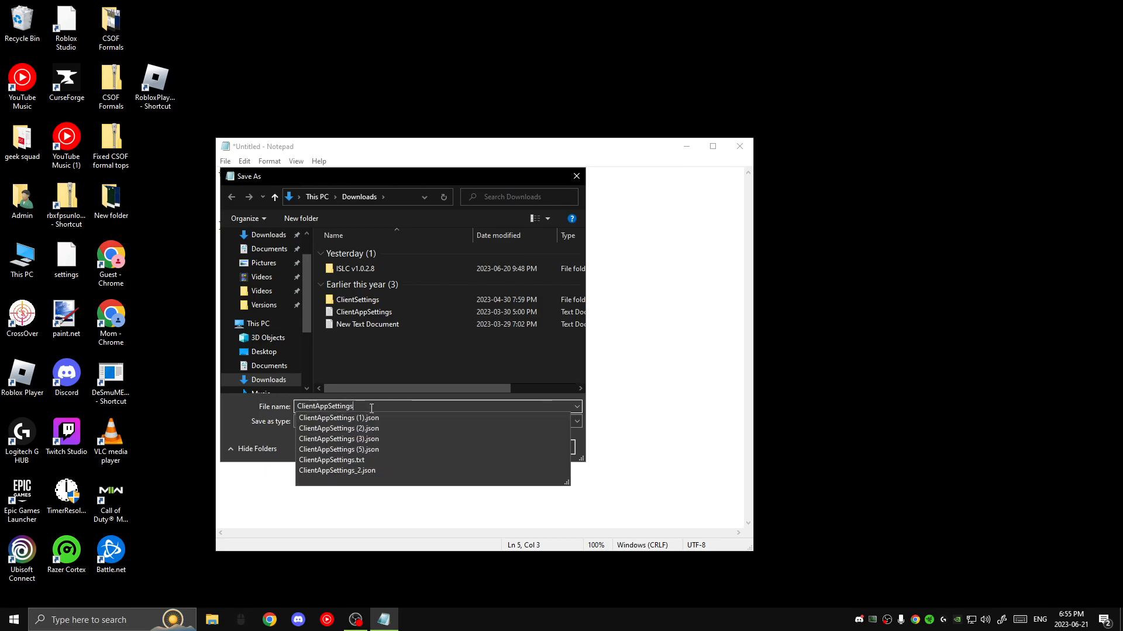
pyautogui.write('.j')
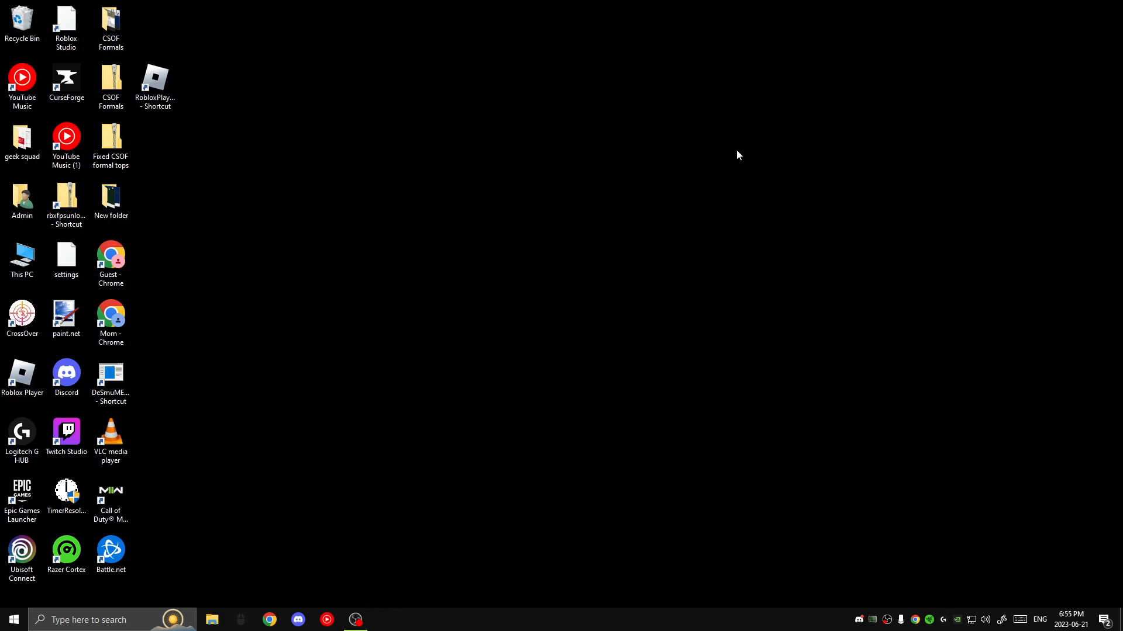
pyautogui.moveTo(385, 263)
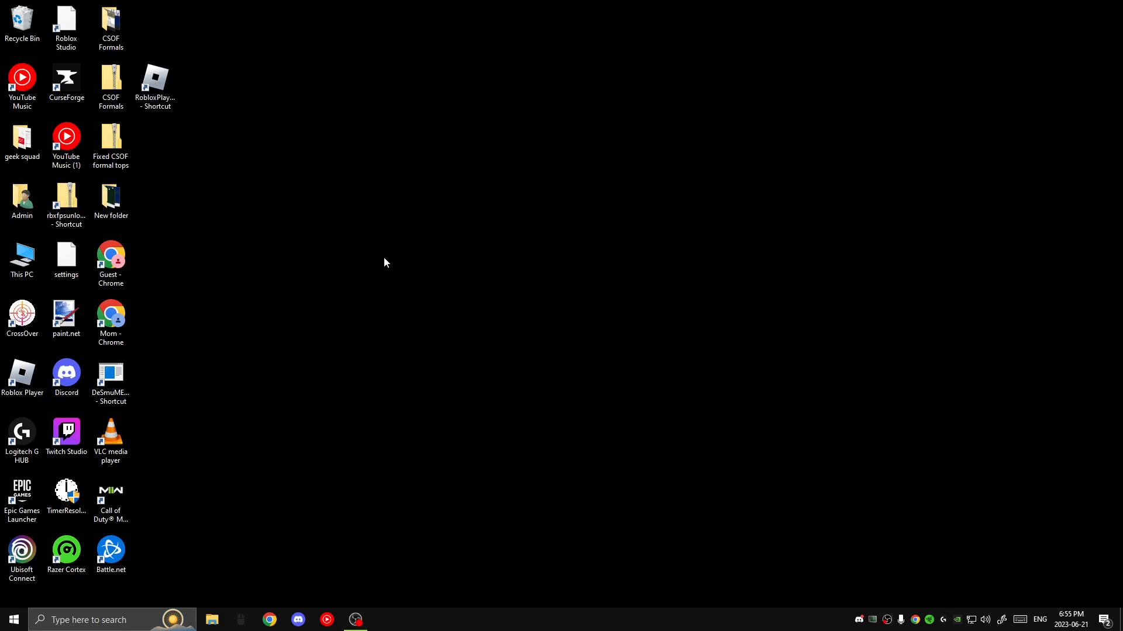
pyautogui.moveTo(344, 385)
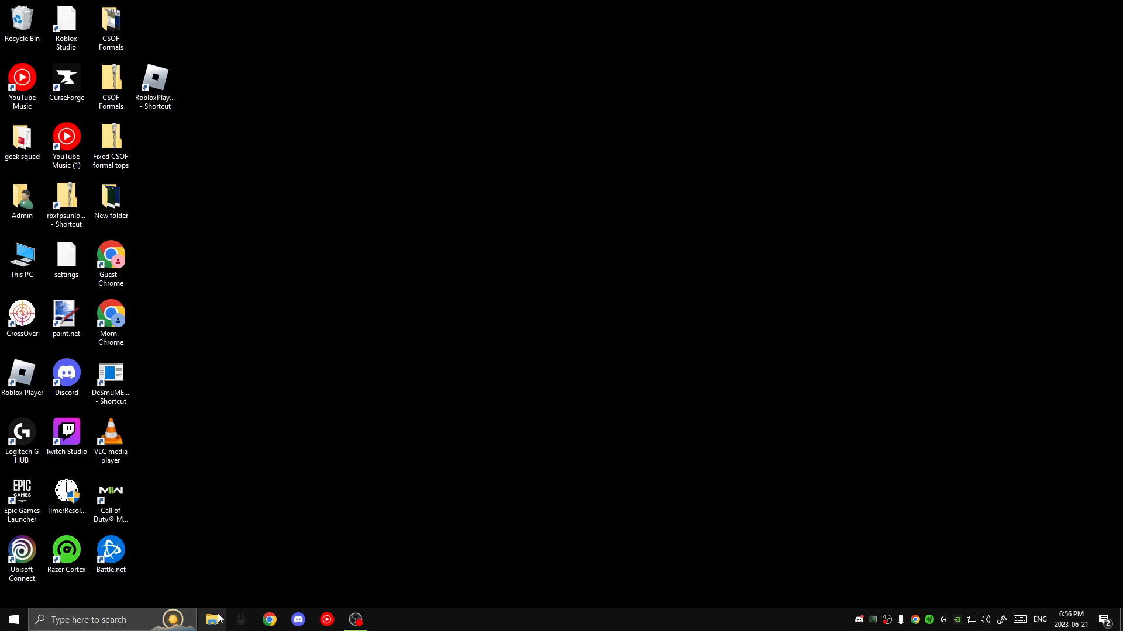
# Browse to C: > Users > Admin > Desktop and bring up the Roblox Player shortcut's actions.
pyautogui.click(211, 620)
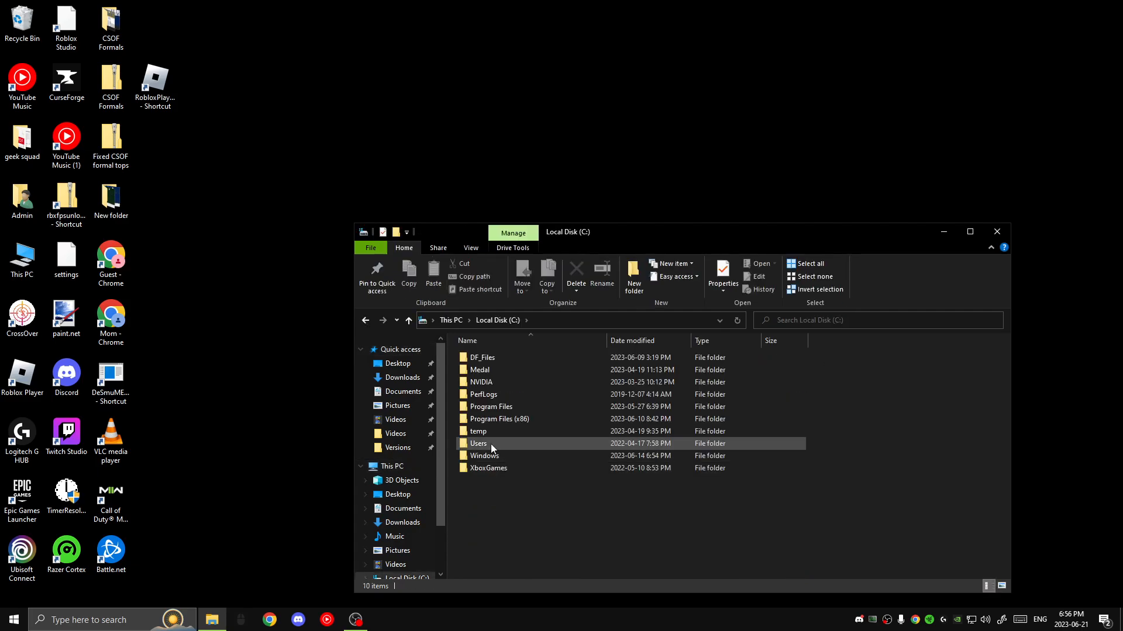
pyautogui.doubleClick(477, 443)
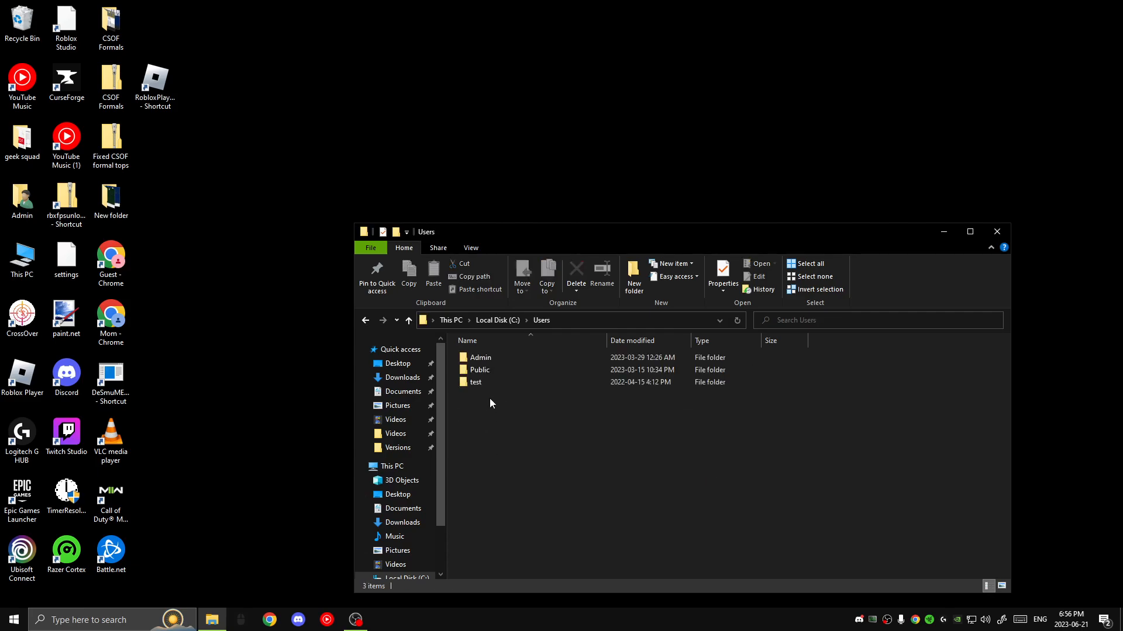
pyautogui.doubleClick(478, 358)
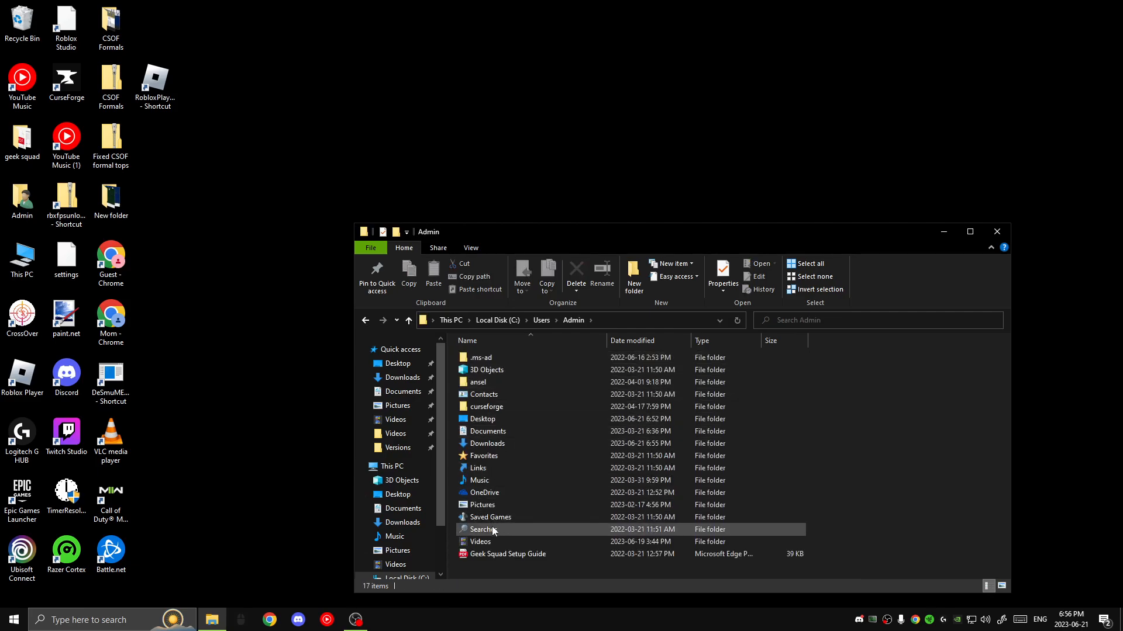
pyautogui.doubleClick(480, 529)
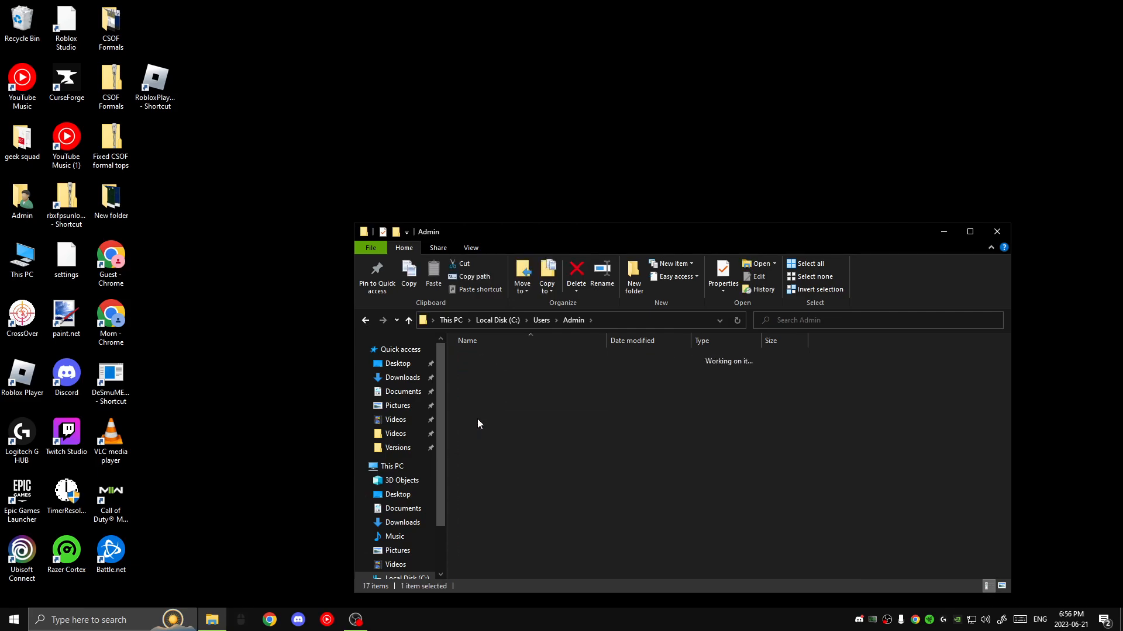
pyautogui.click(398, 362)
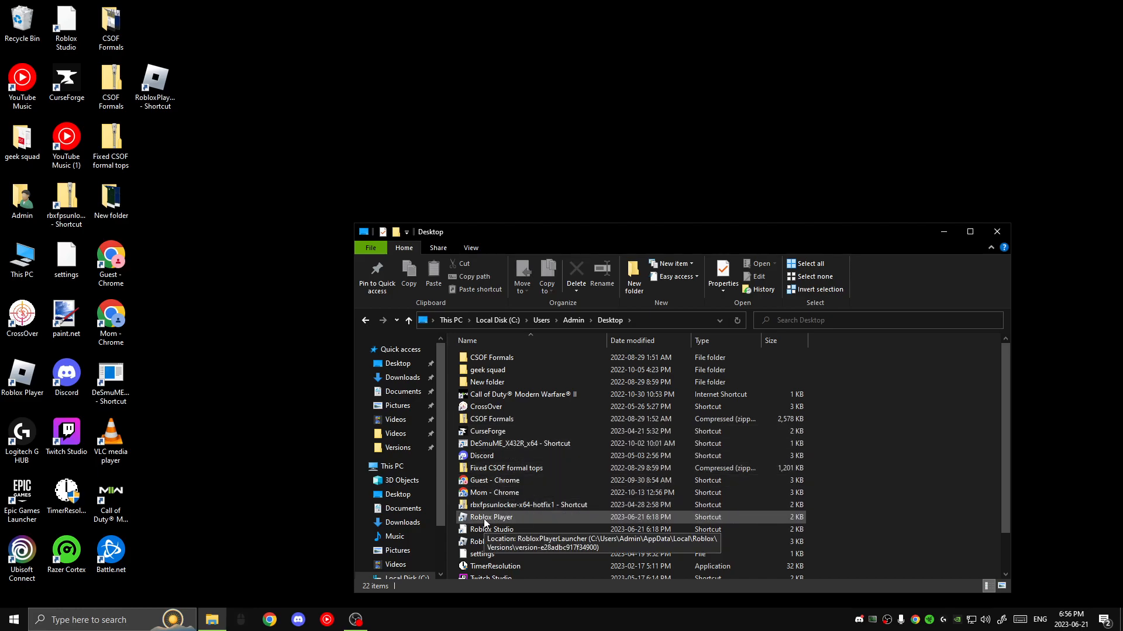
pyautogui.rightClick(490, 516)
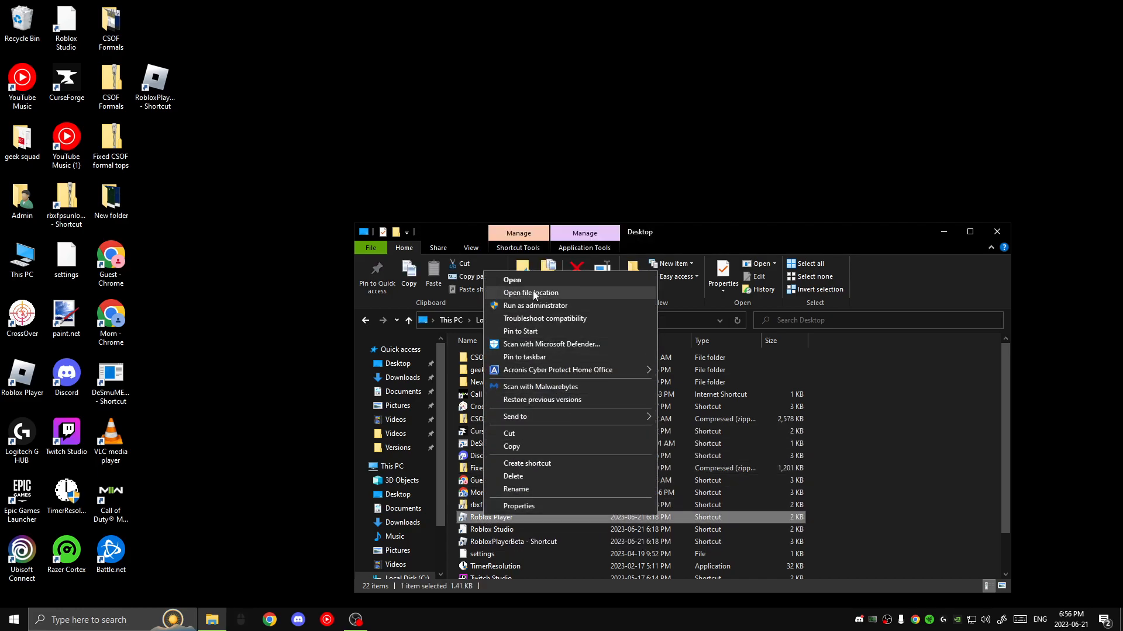
# Go to the Roblox version-e28adbc917f34900 folder, delete the old ClientSettings folder, and start a new item.
pyautogui.click(530, 292)
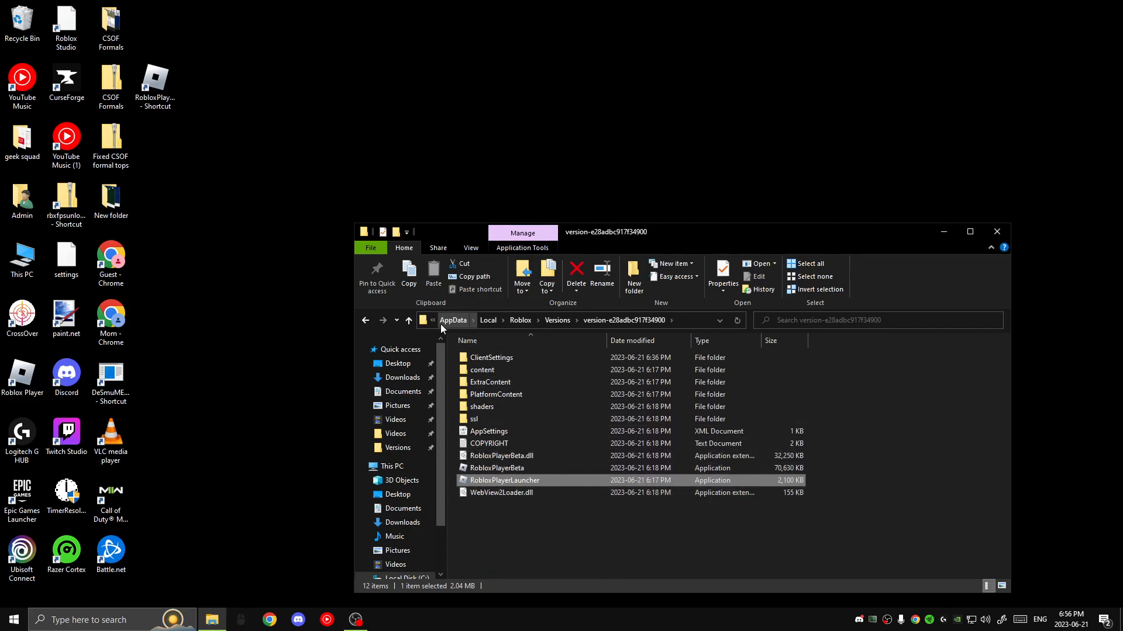
pyautogui.moveTo(489, 320)
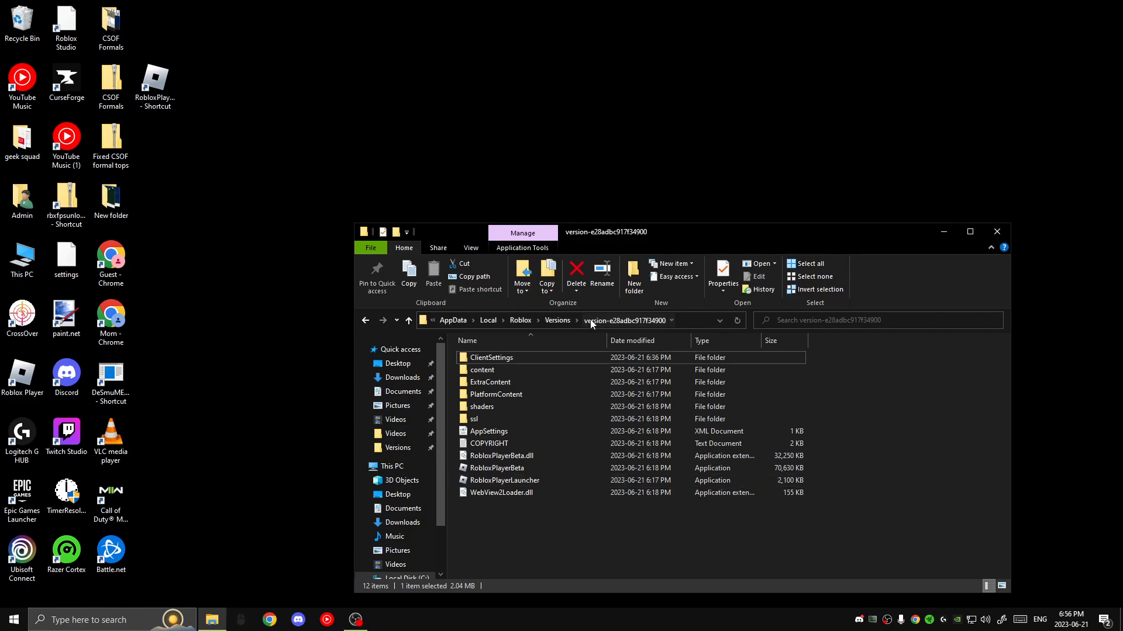
pyautogui.click(556, 321)
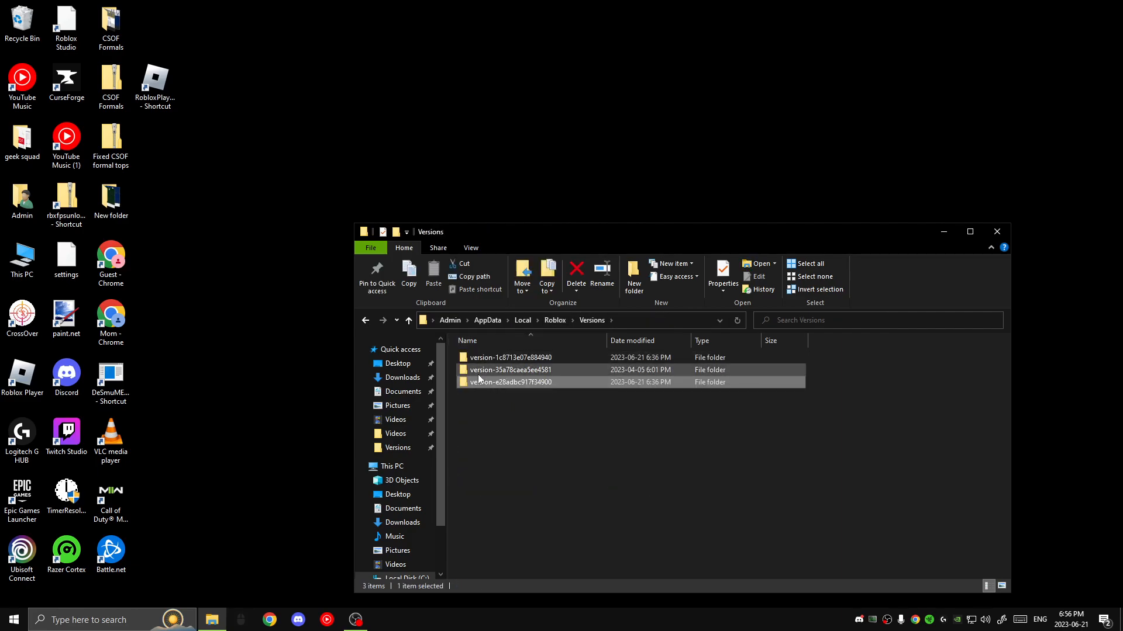
pyautogui.doubleClick(511, 370)
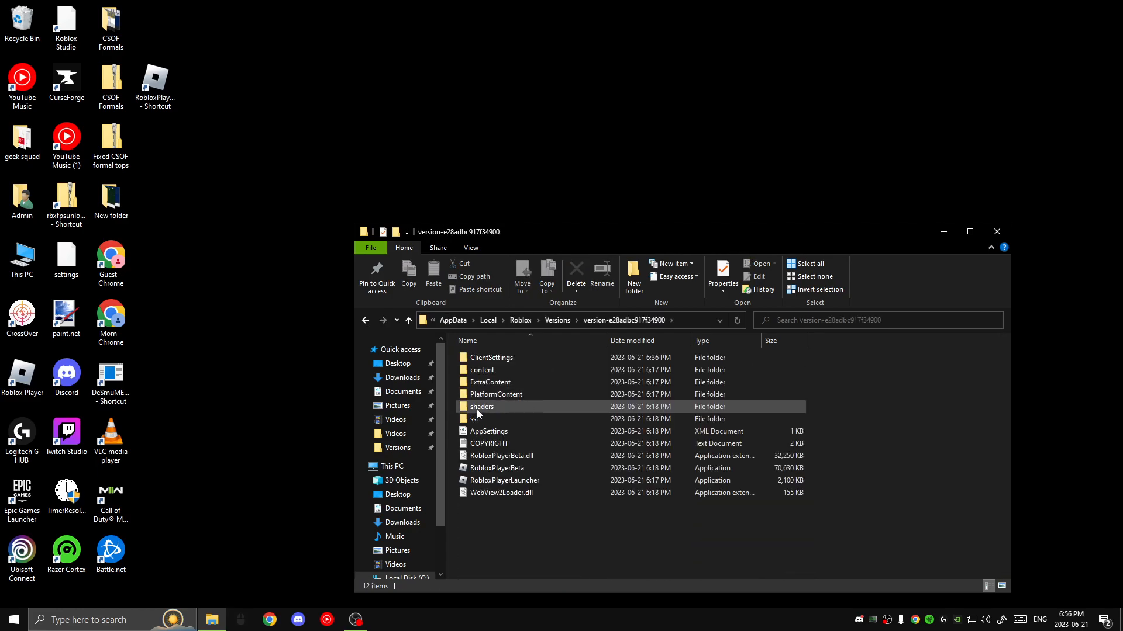
pyautogui.click(505, 520)
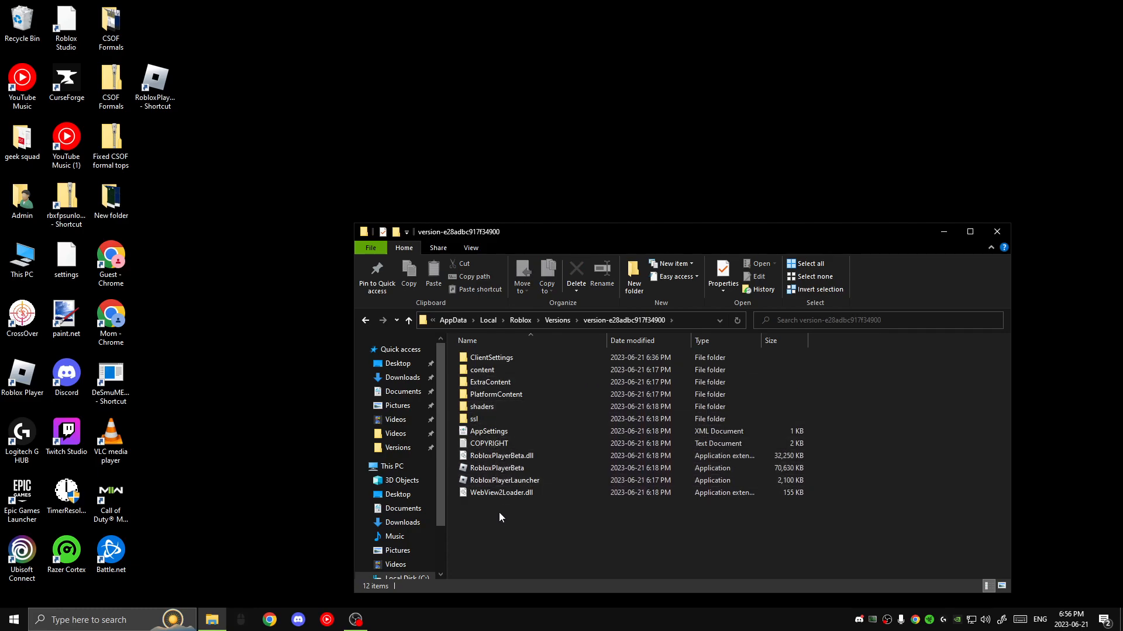
pyautogui.rightClick(491, 358)
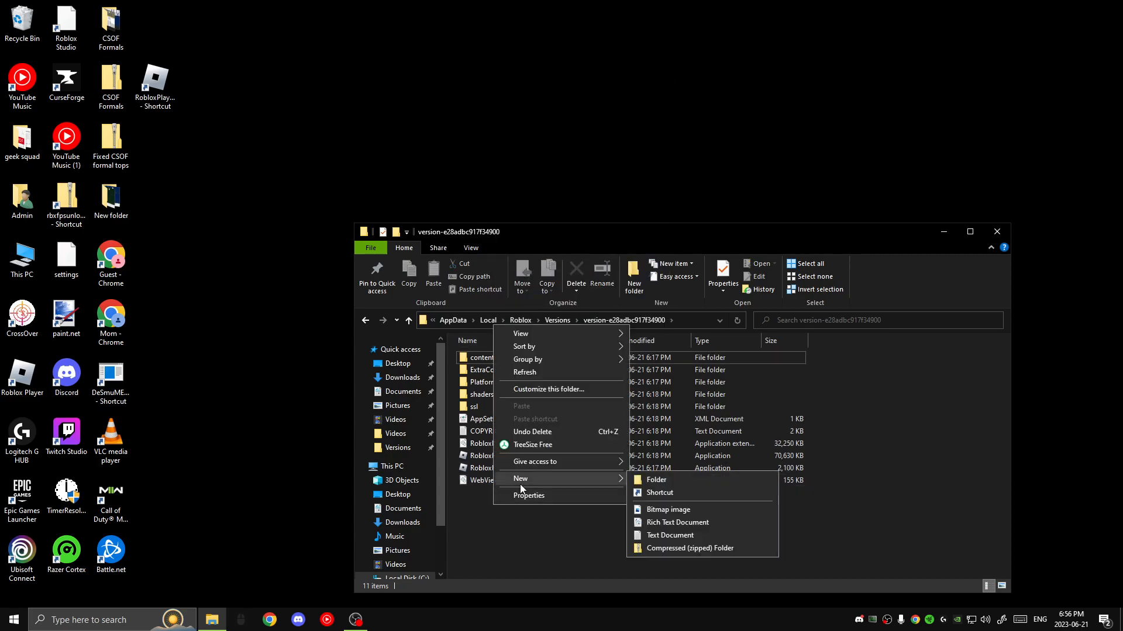
# Name the new folder ClientSettings and bring up Explorer's jump list.
pyautogui.click(655, 480)
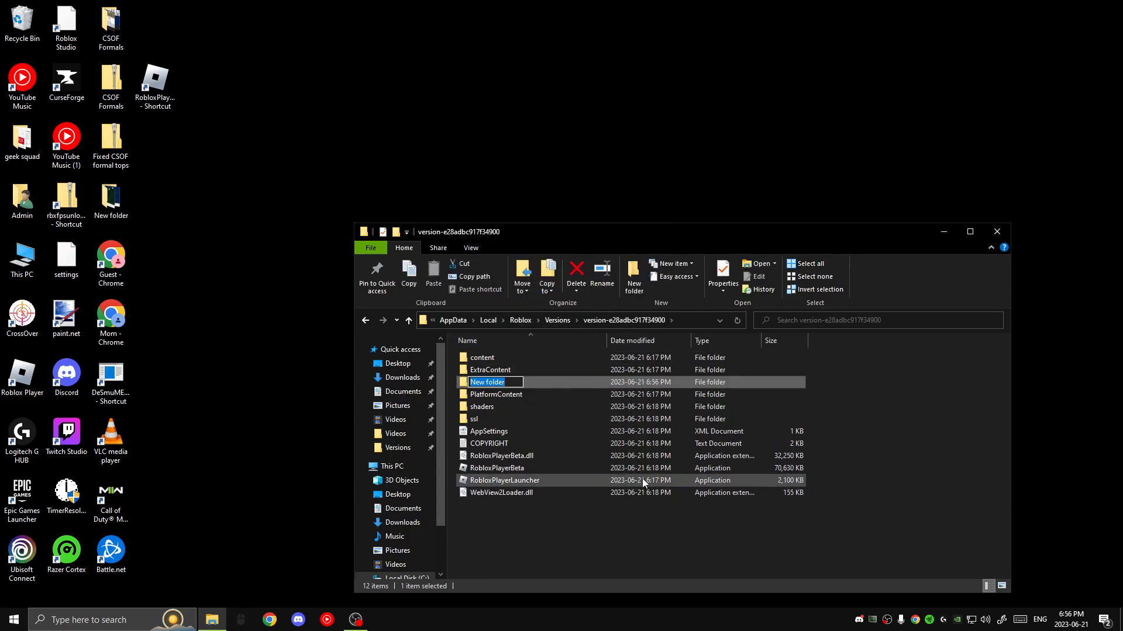
pyautogui.write('ClientSettings')
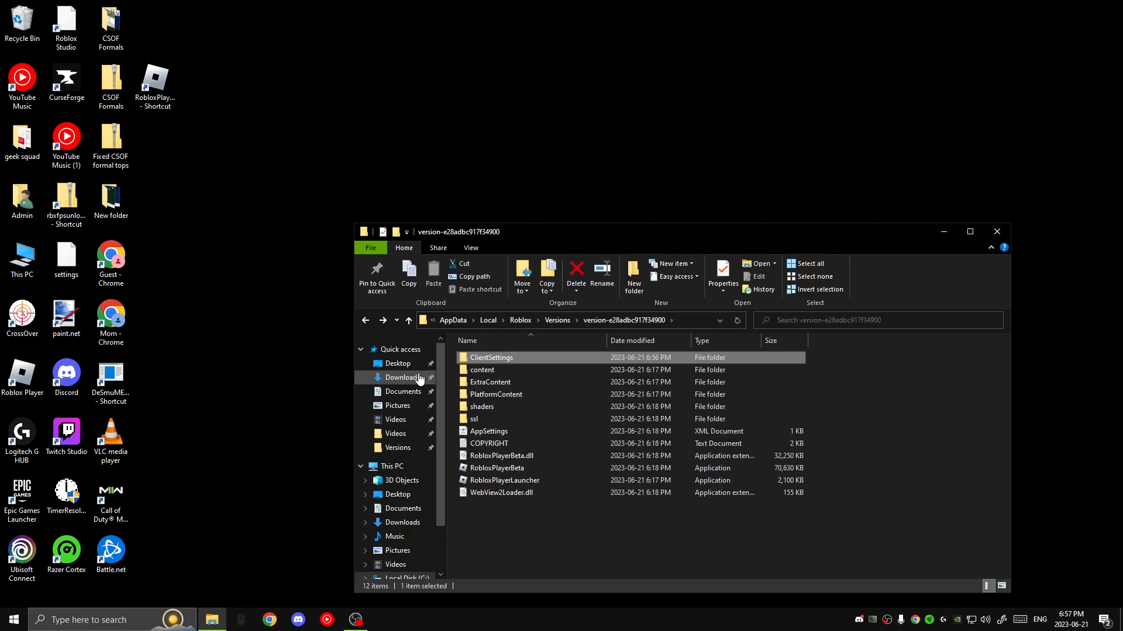
pyautogui.rightClick(403, 377)
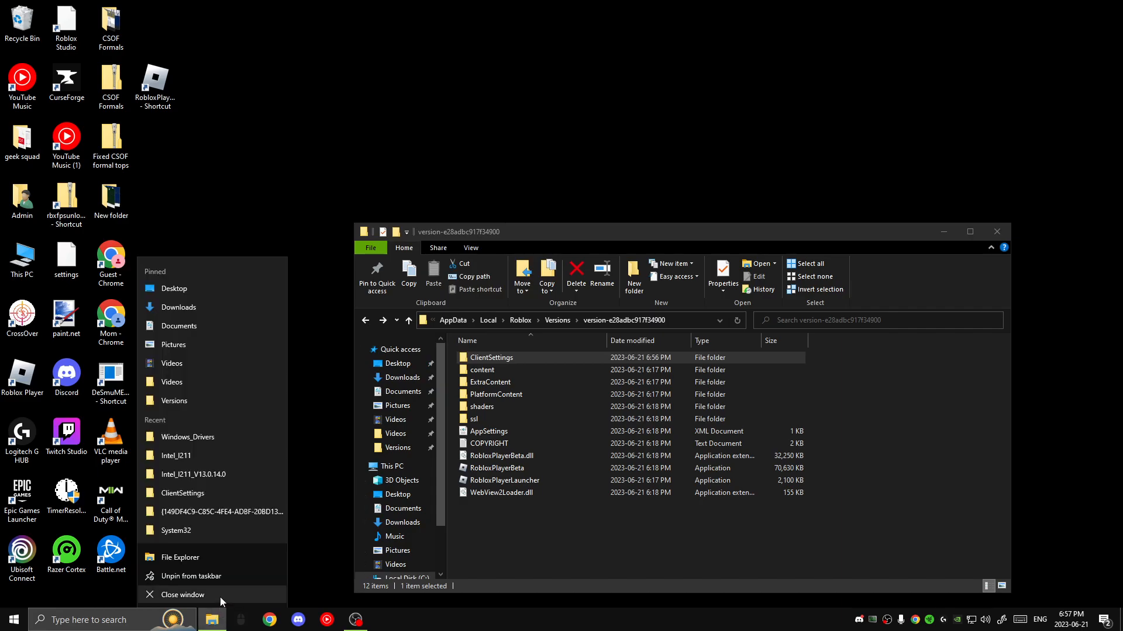
# Move ClientAppSettings.json from Downloads into ClientSettings and close both Explorer windows.
pyautogui.click(180, 556)
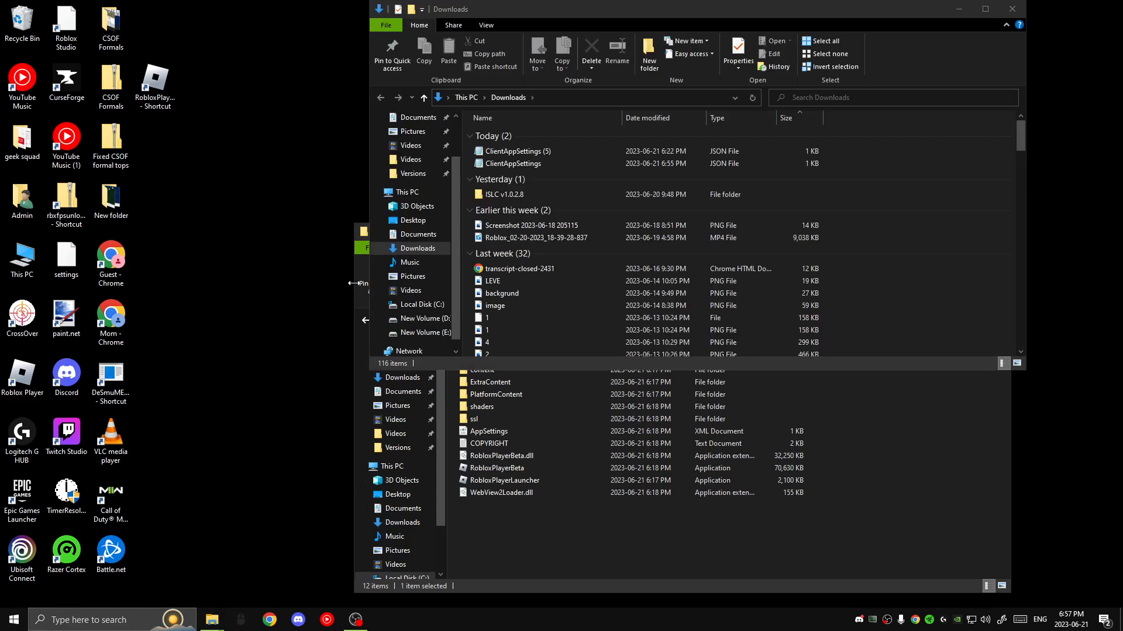
pyautogui.click(512, 163)
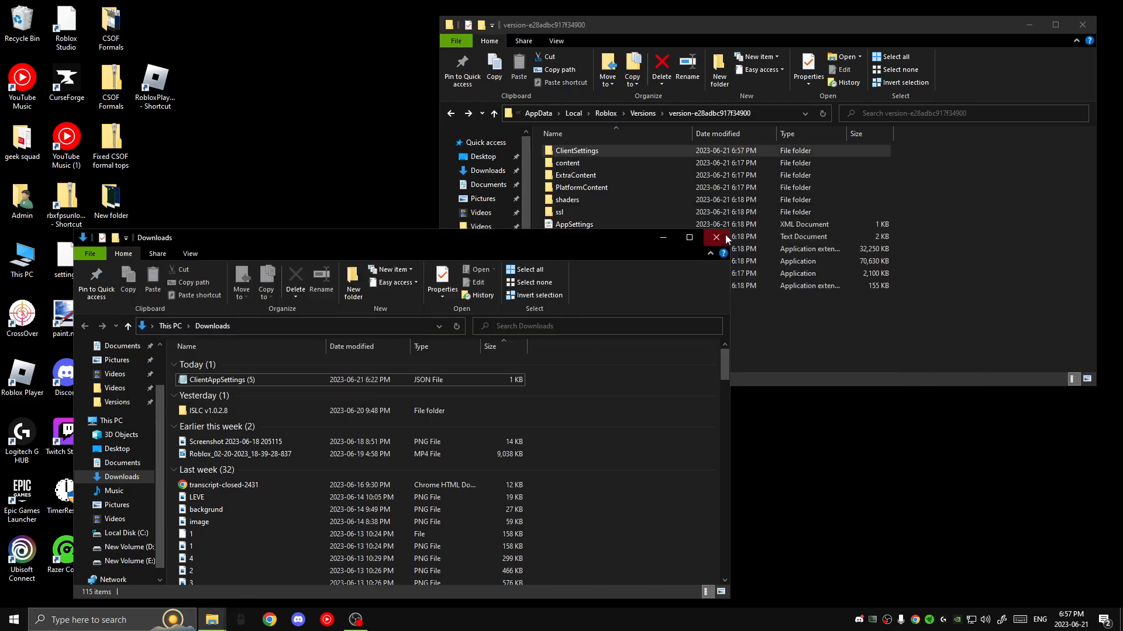
pyautogui.click(713, 237)
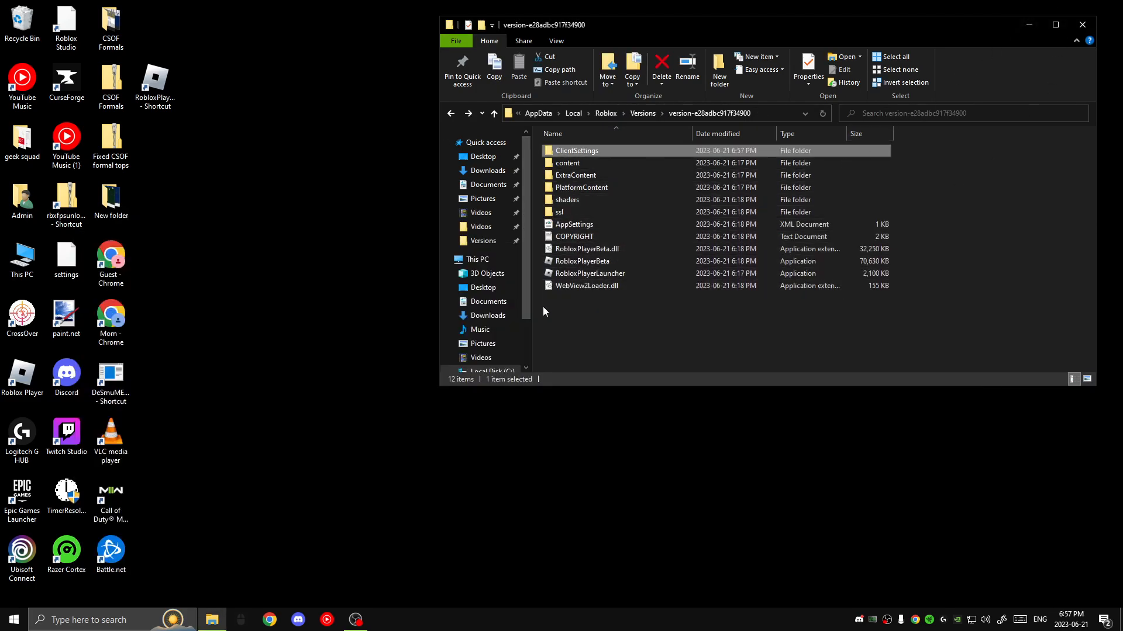
pyautogui.click(676, 114)
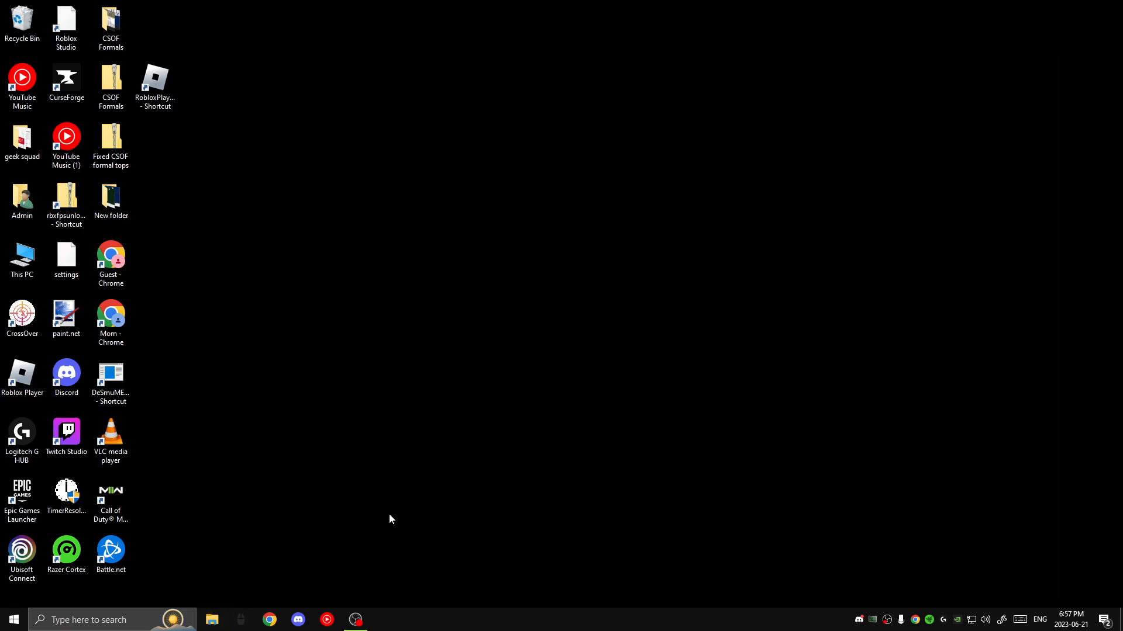
pyautogui.moveTo(236, 601)
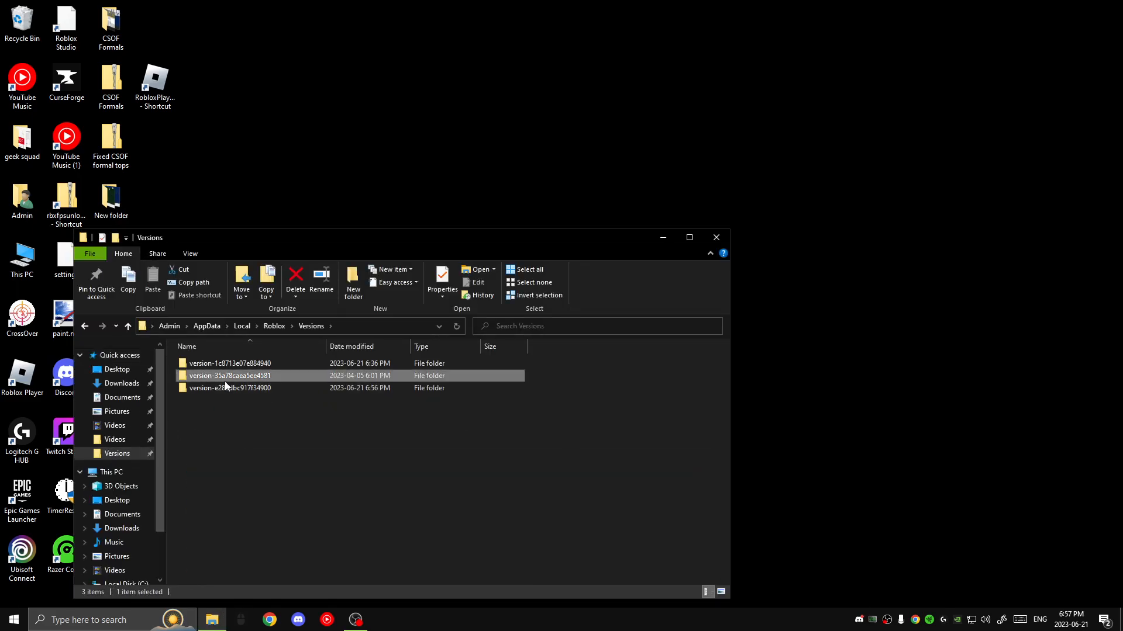
pyautogui.click(293, 417)
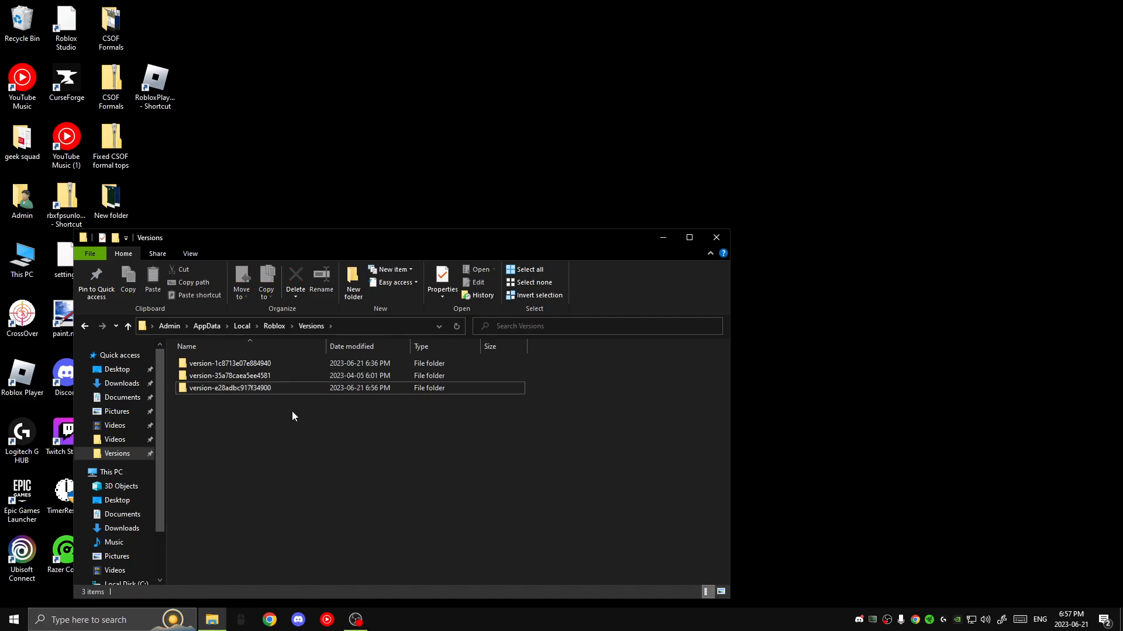
pyautogui.doubleClick(230, 387)
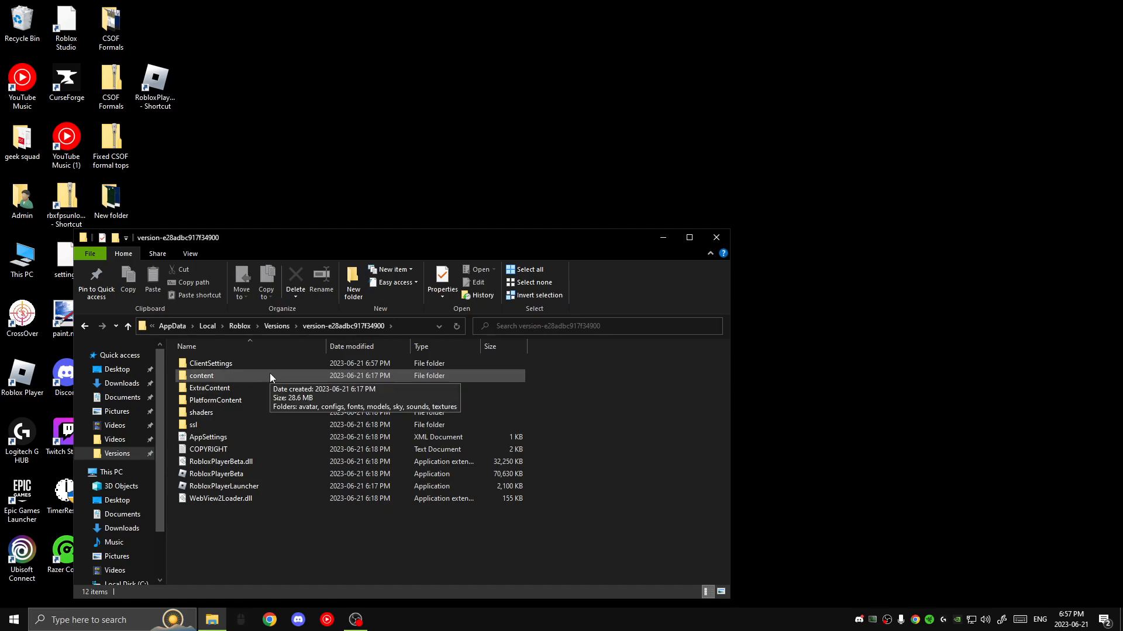
pyautogui.click(714, 238)
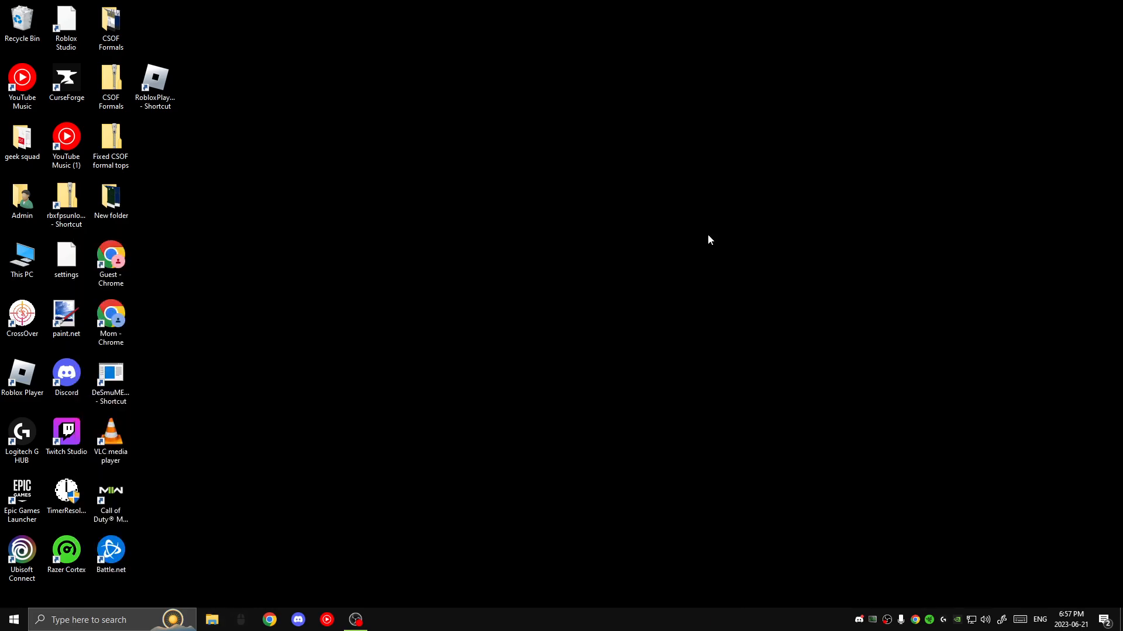
pyautogui.click(210, 620)
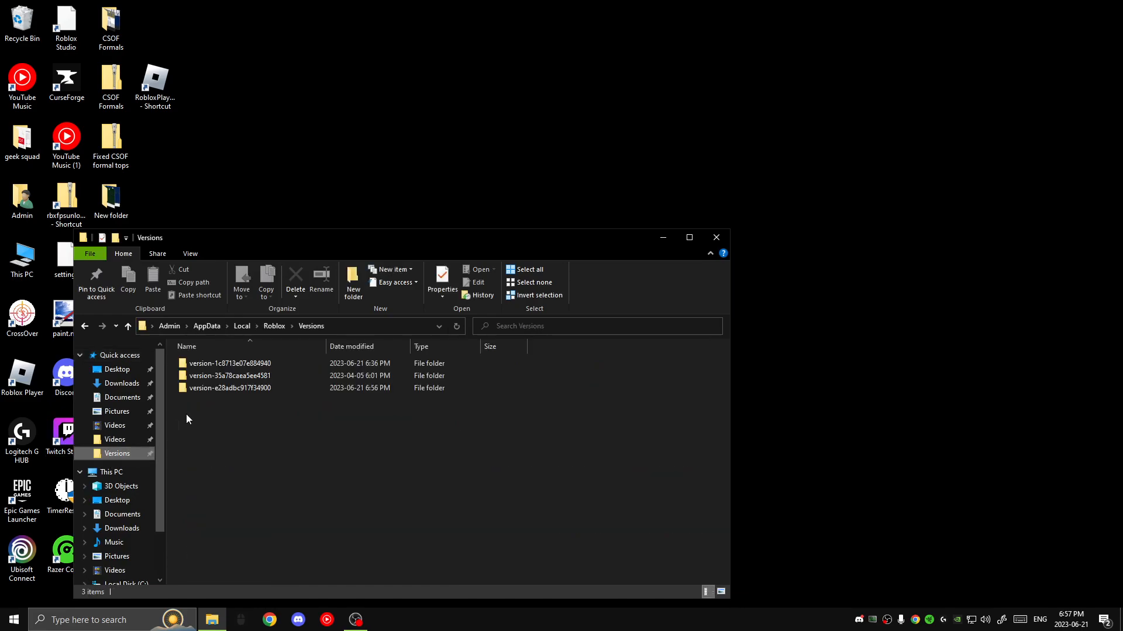
pyautogui.doubleClick(231, 389)
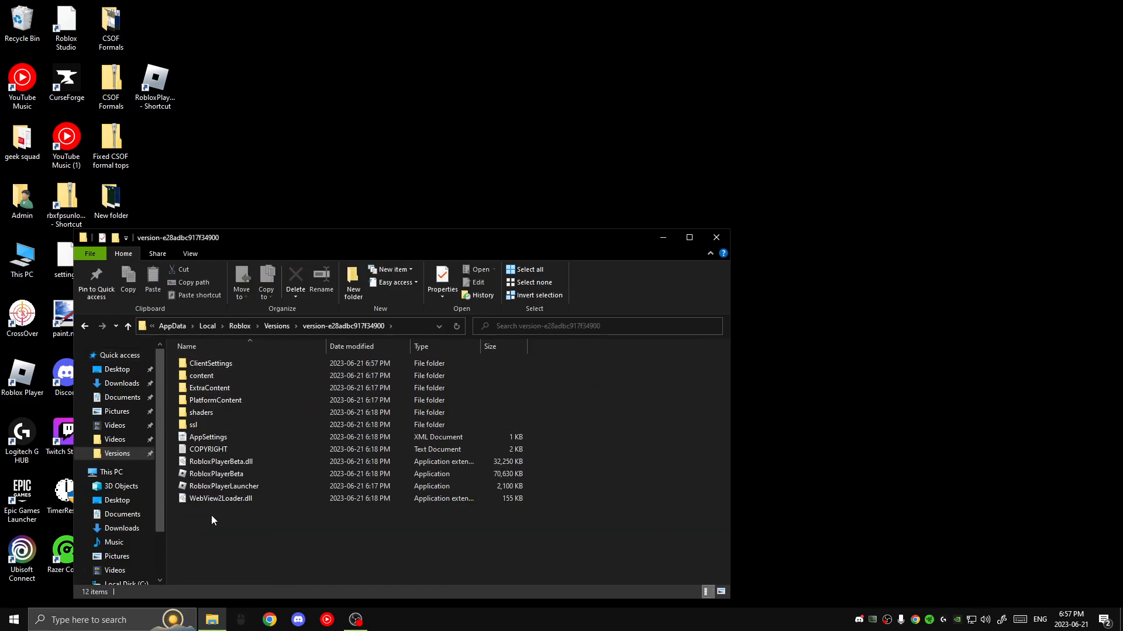
pyautogui.doubleClick(210, 362)
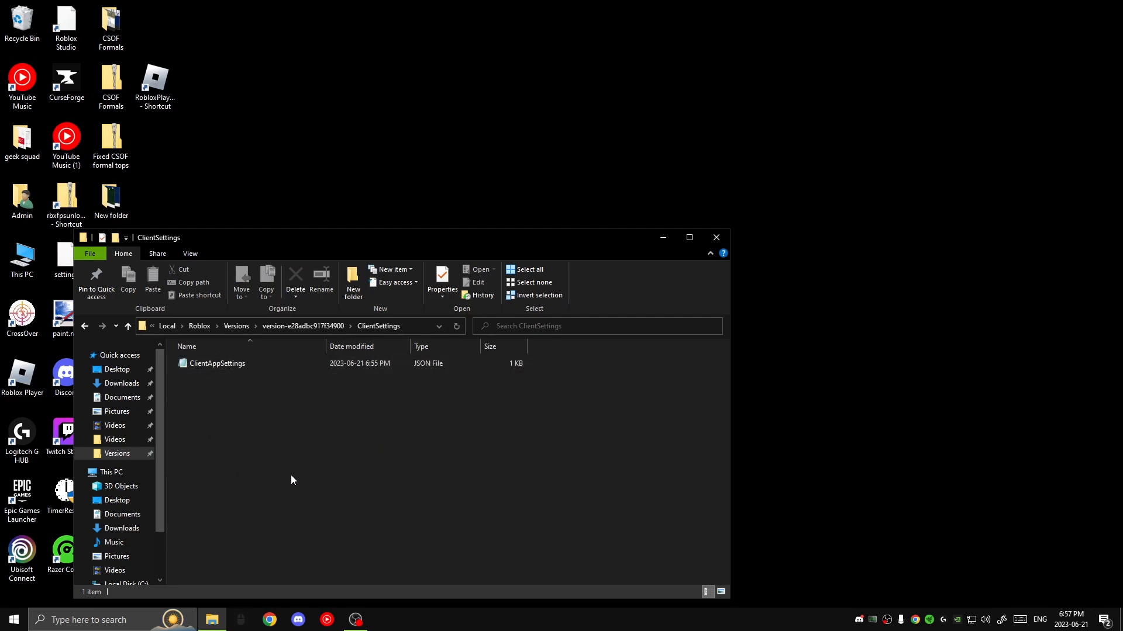
pyautogui.moveTo(216, 367)
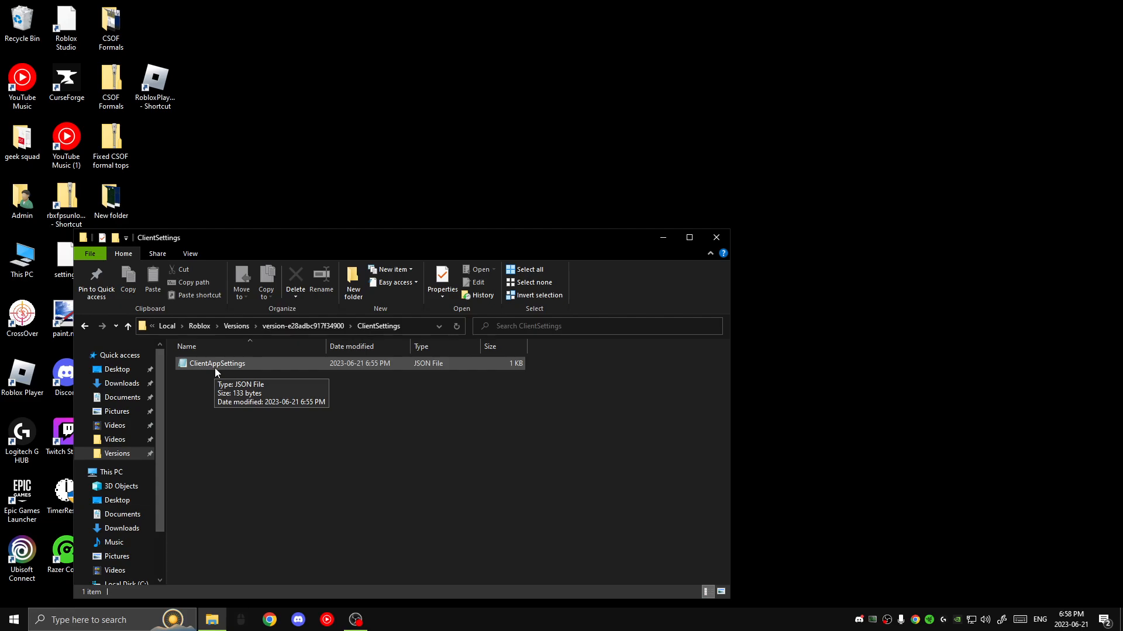
pyautogui.click(127, 326)
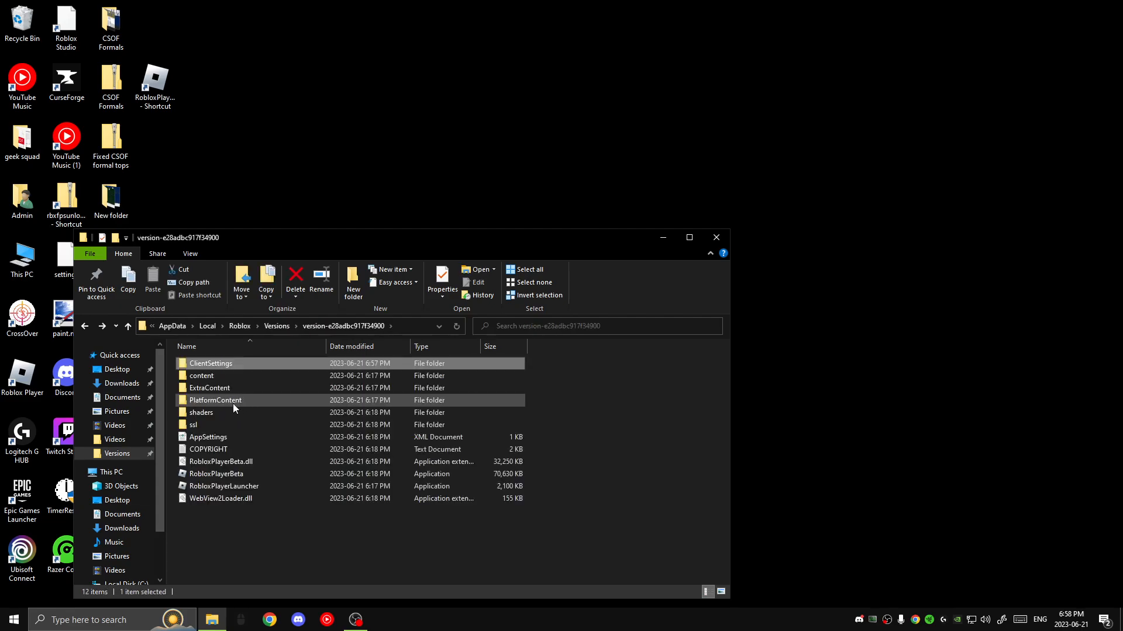
pyautogui.doubleClick(211, 362)
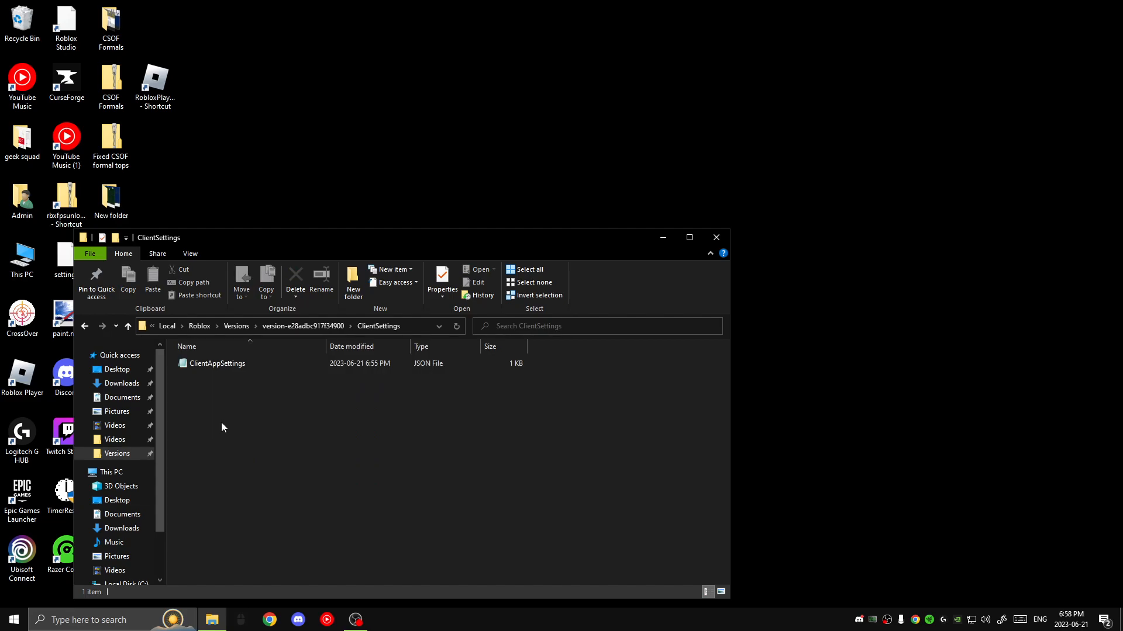
pyautogui.click(128, 326)
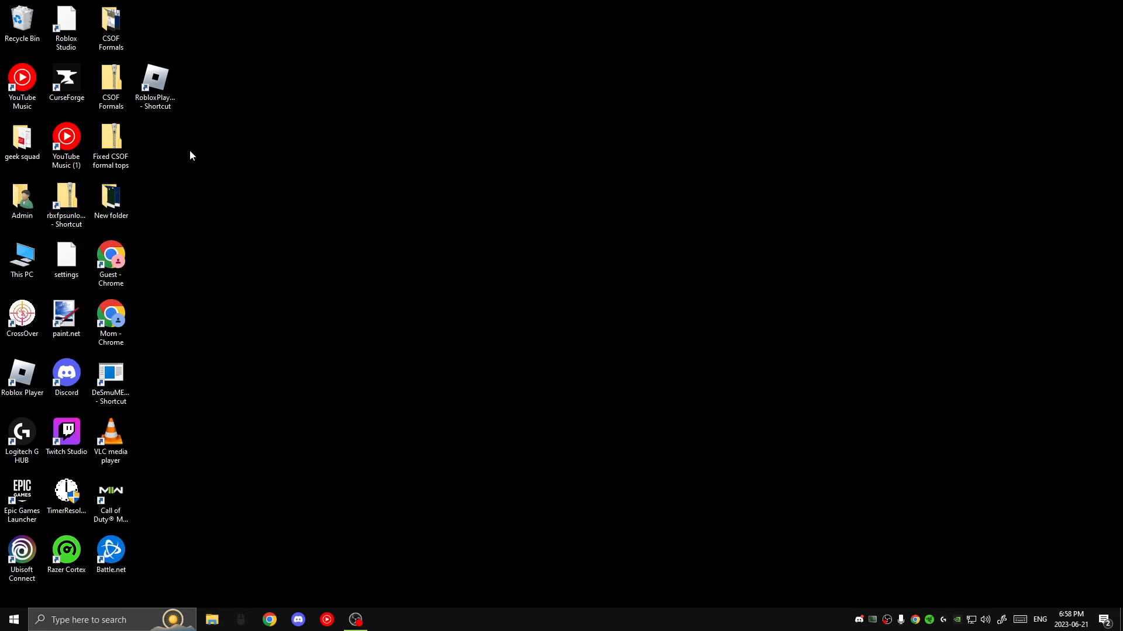
# Launch Roblox from the RobloxPlayerBeta desktop shortcut.
pyautogui.click(155, 81)
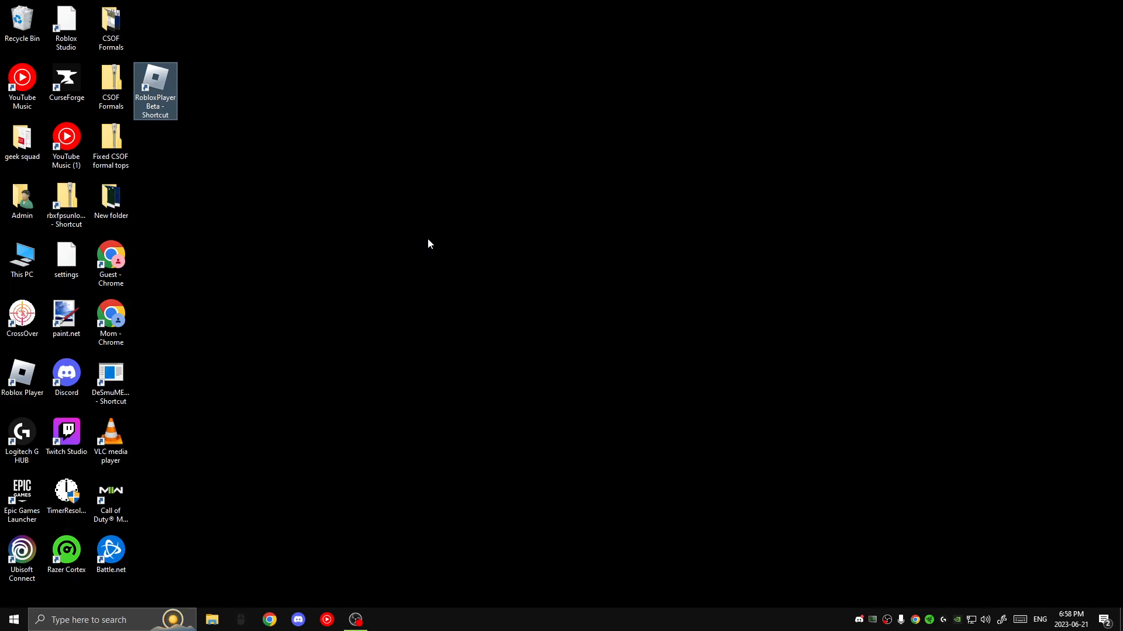
pyautogui.doubleClick(154, 85)
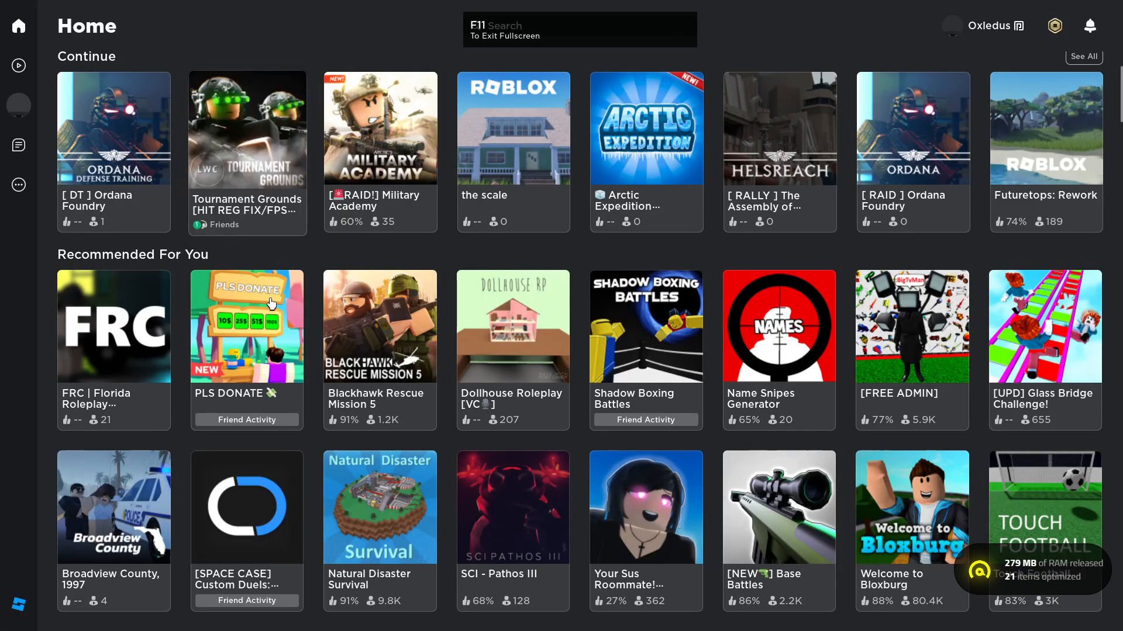
# Join Tournament Grounds and dismiss the frame-rate stats overlay after checking FPS.
pyautogui.click(247, 129)
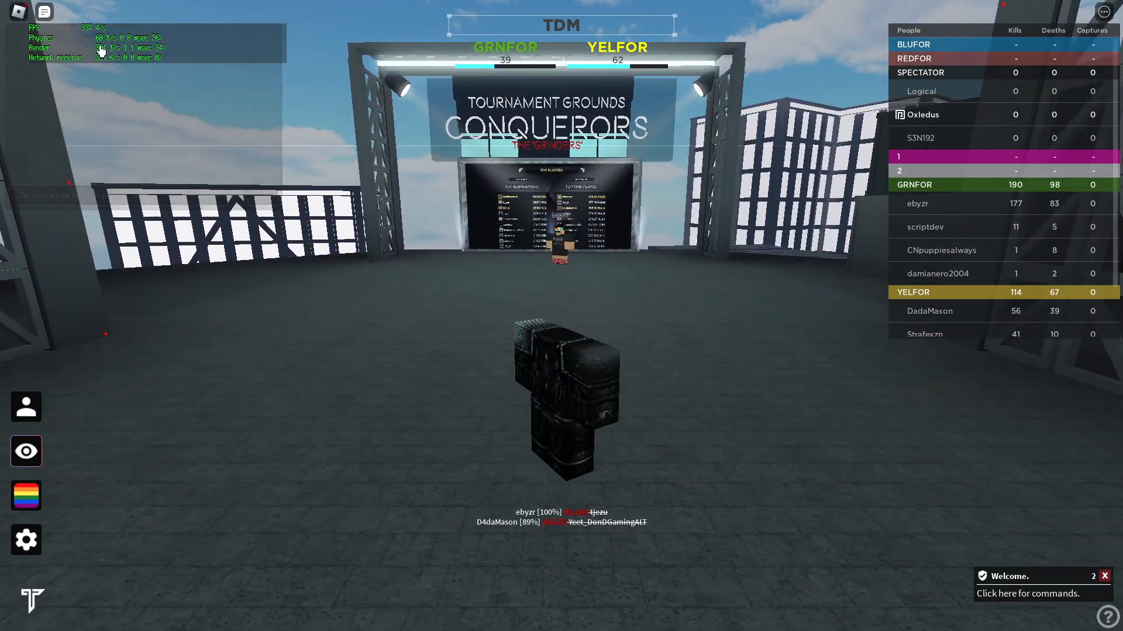
pyautogui.click(55, 59)
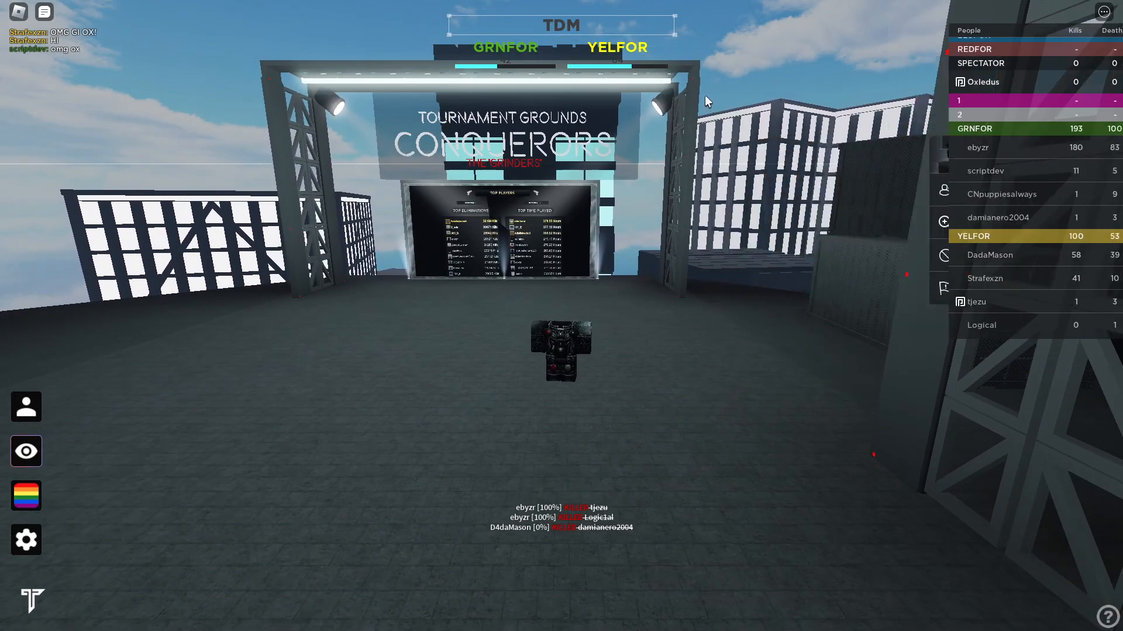
# Show and close the F9 Developer Console, leaving the game running windowed.
pyautogui.click(984, 278)
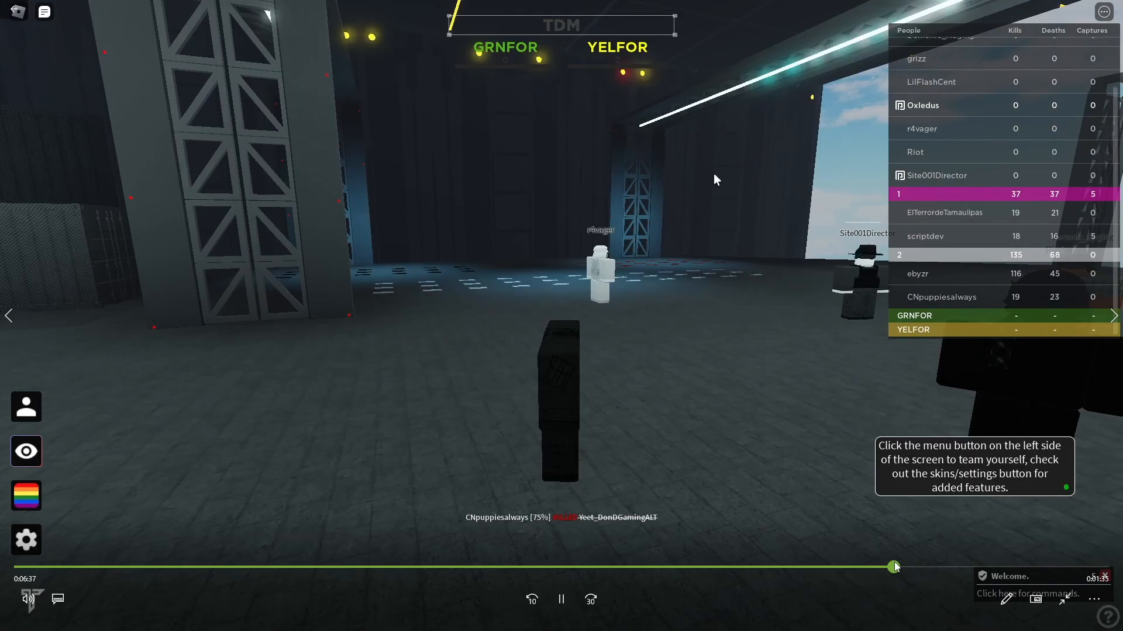
pyautogui.press('F9')
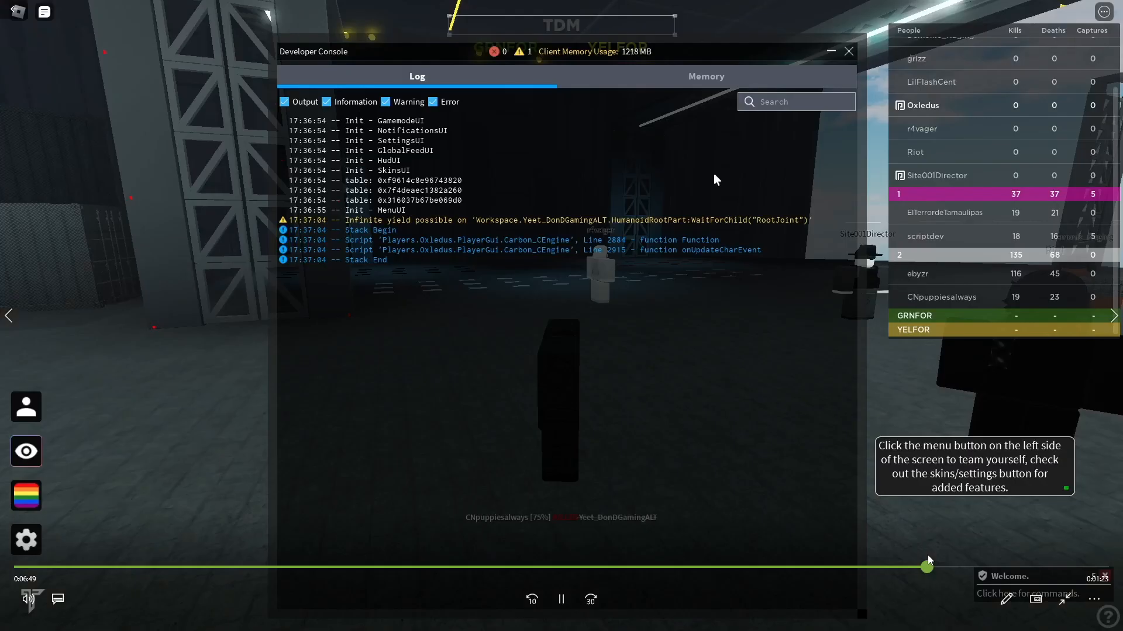
pyautogui.click(849, 51)
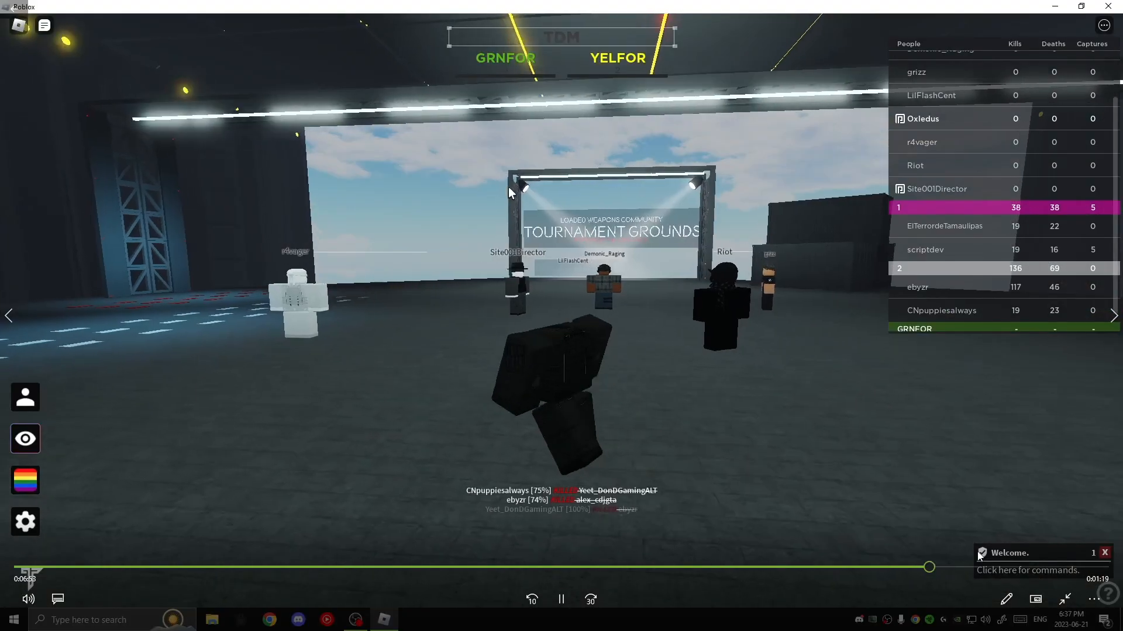